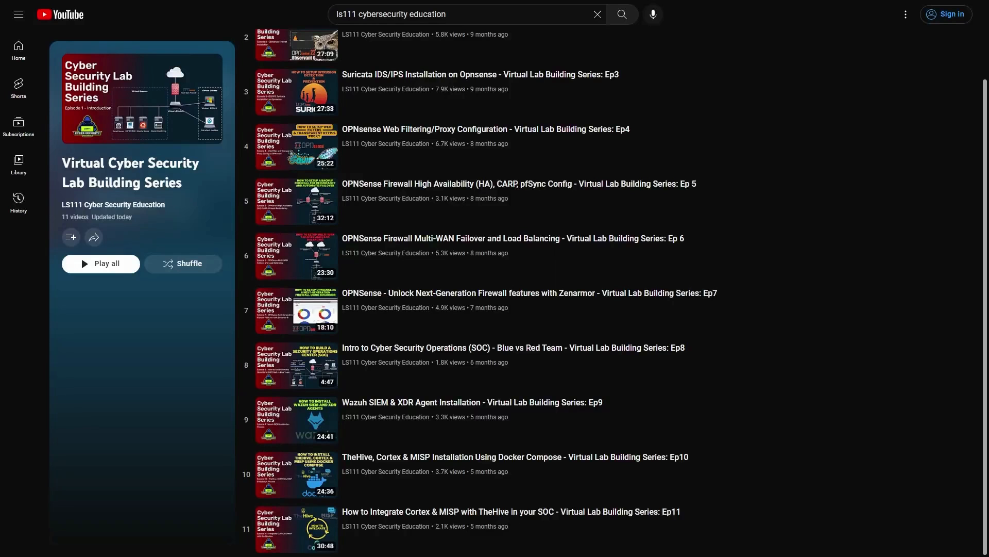
{"action": "mouse_move", "coordinate": [484, 474]}
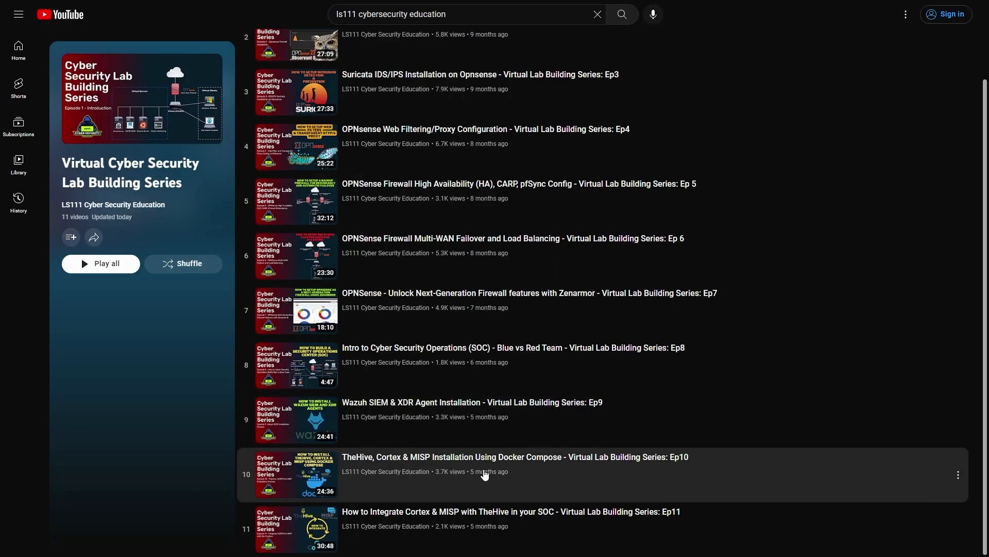
{"action": "mouse_move", "coordinate": [479, 514]}
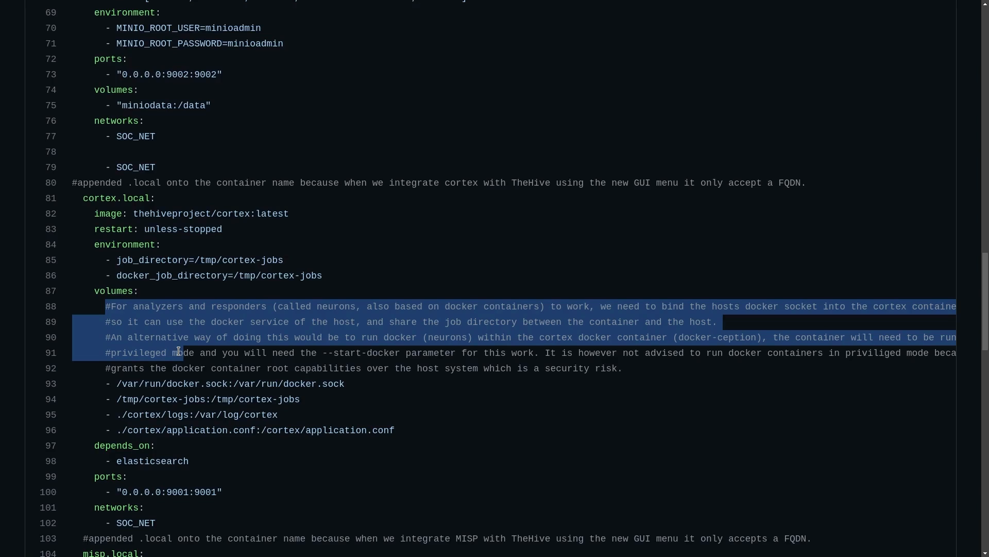
{"action": "mouse_move", "coordinate": [332, 395]}
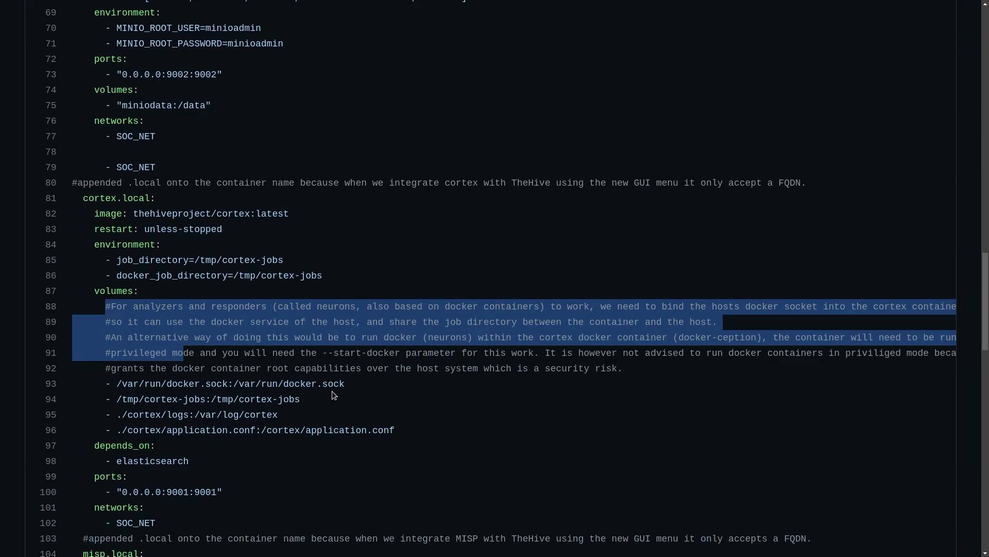
- Scroll down the Ep10 TheHive, Cortex & MISP video page to its comments
{"action": "scroll", "scroll_direction": "down", "scroll_amount": 3}
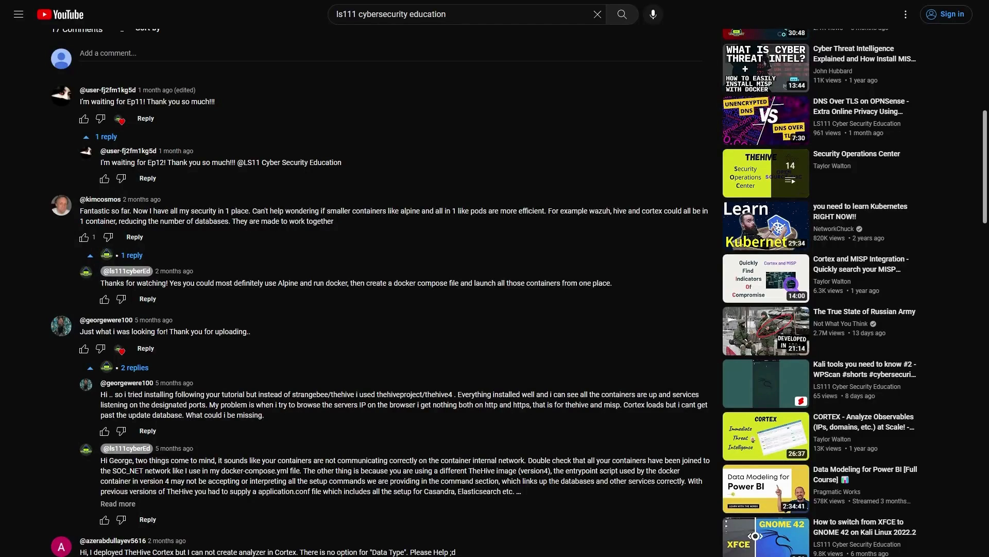
{"action": "scroll", "scroll_direction": "down", "scroll_amount": 3}
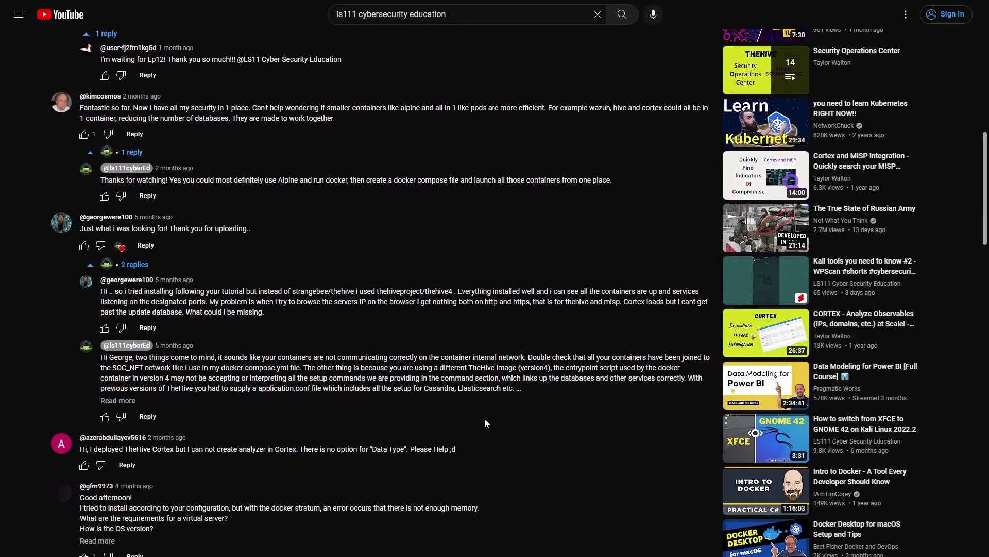
{"action": "scroll", "scroll_direction": "down", "scroll_amount": 3}
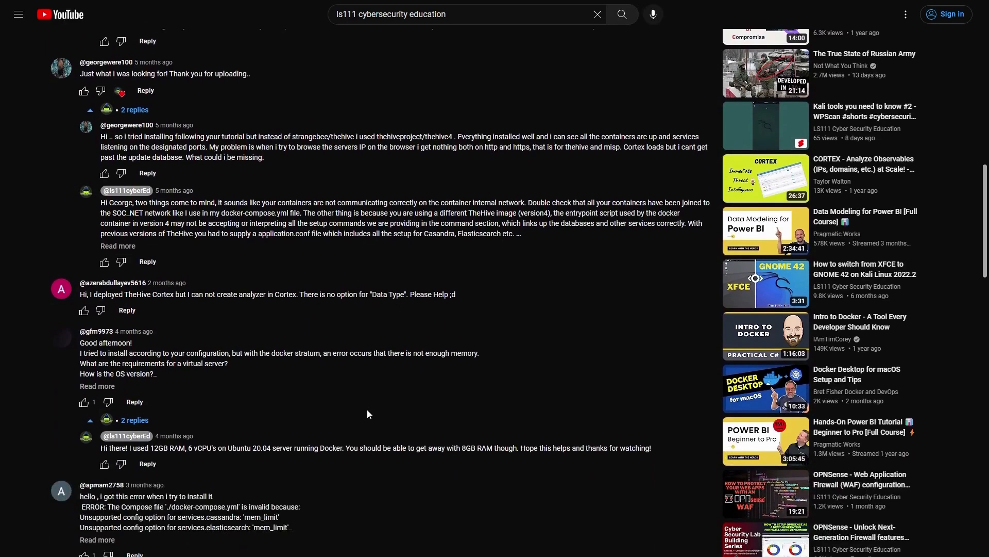
{"action": "scroll", "scroll_direction": "down", "scroll_amount": 3}
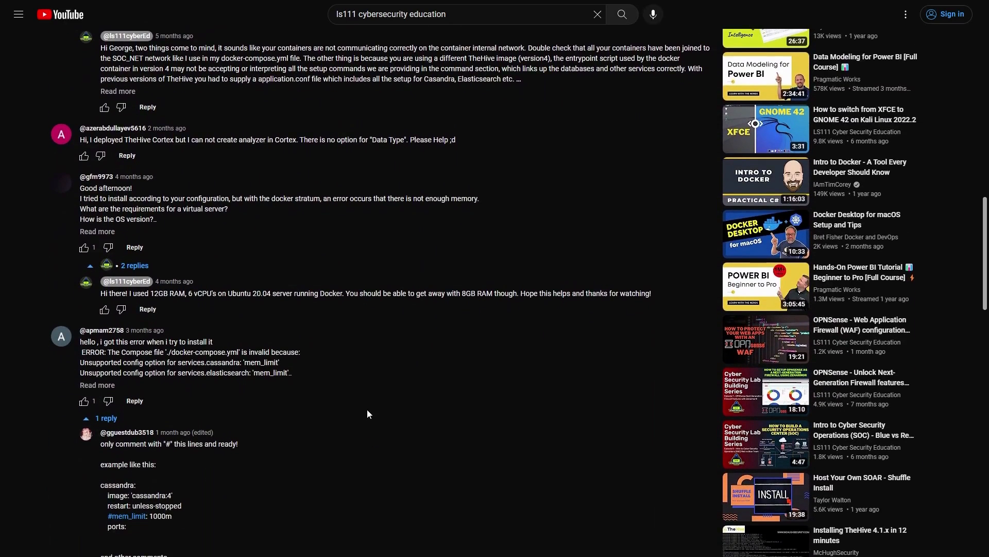
{"action": "scroll", "scroll_direction": "down", "scroll_amount": 3}
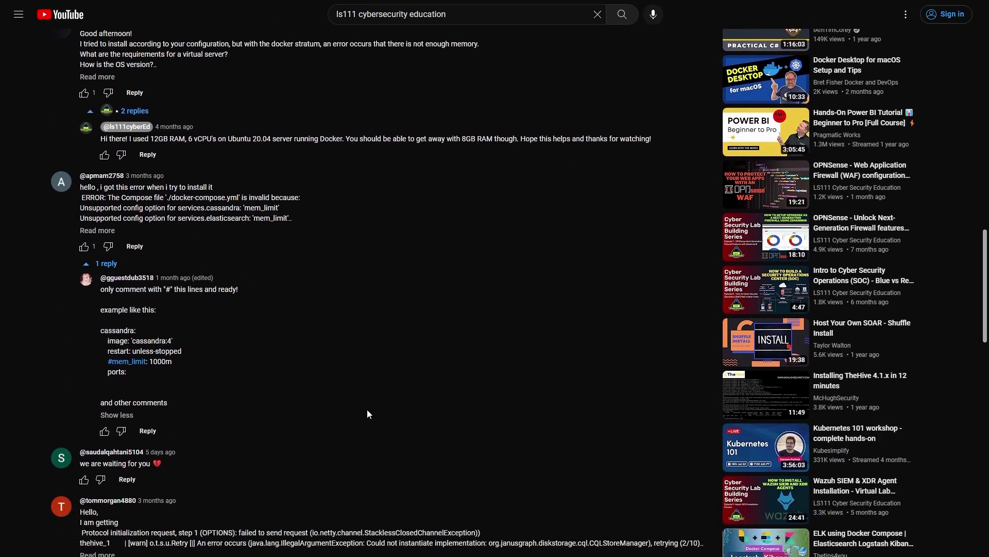
{"action": "scroll", "scroll_direction": "down", "scroll_amount": 3}
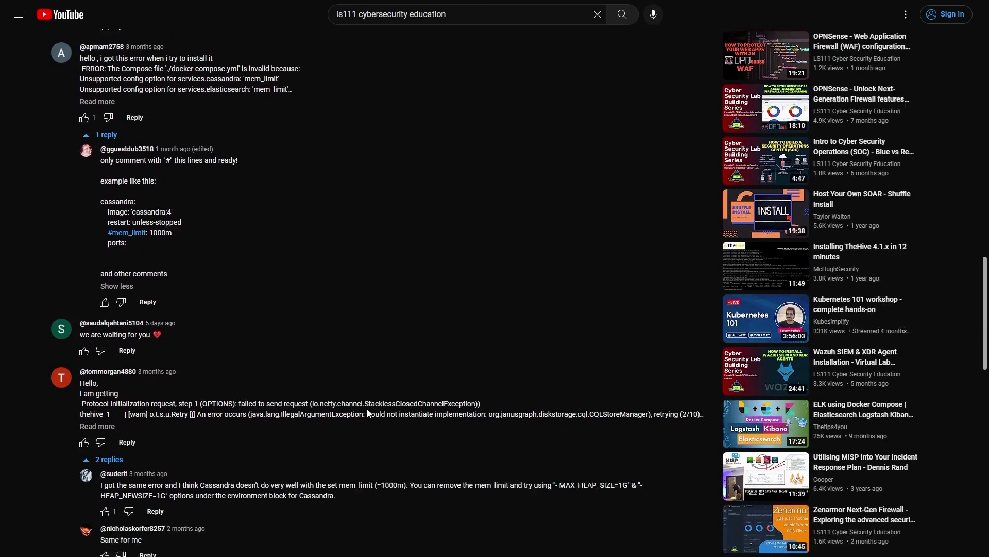
{"action": "scroll", "scroll_direction": "down", "scroll_amount": 3}
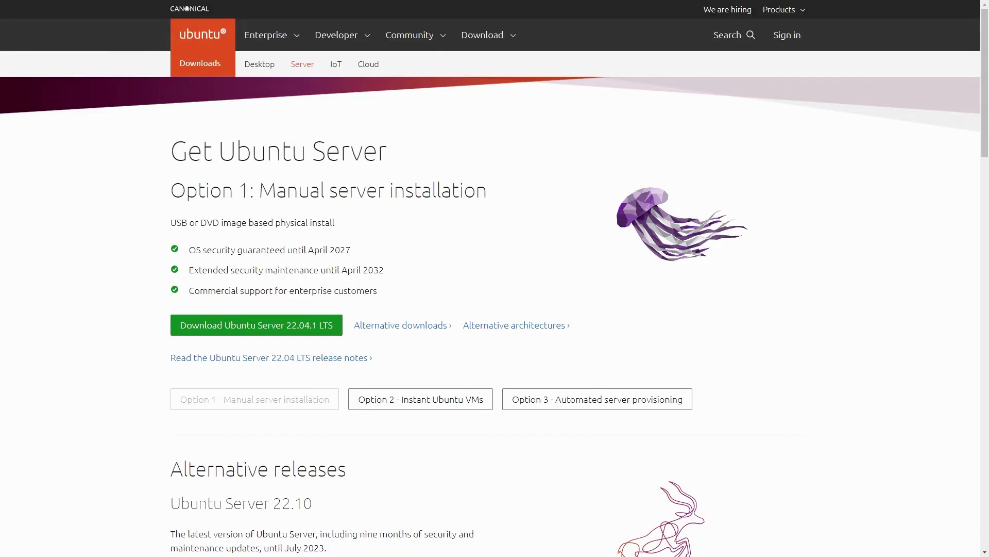
- Scroll through the Get Ubuntu Server page and desktop tutorial to step 5, Installation Setup
{"action": "scroll", "scroll_direction": "down", "scroll_amount": 3}
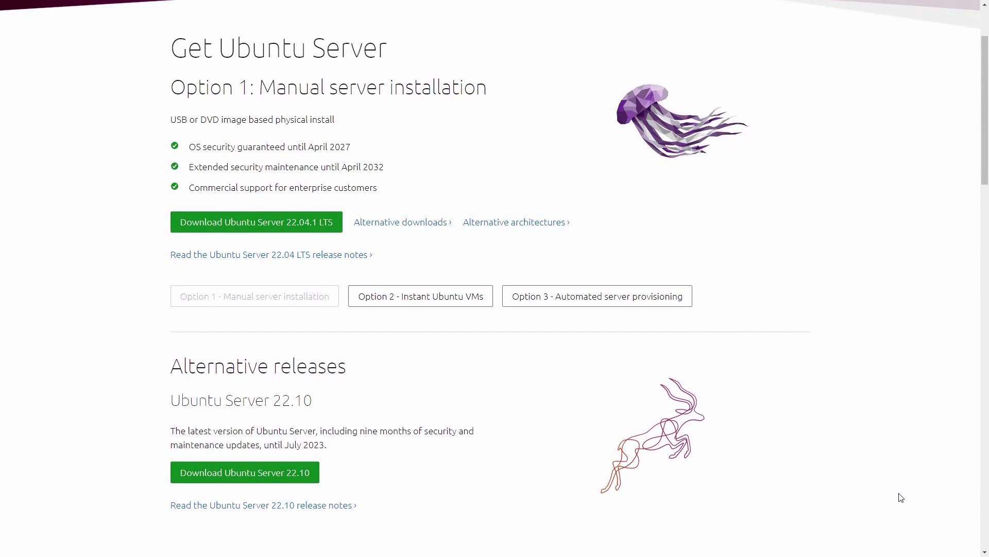
{"action": "scroll", "scroll_direction": "down", "scroll_amount": 3}
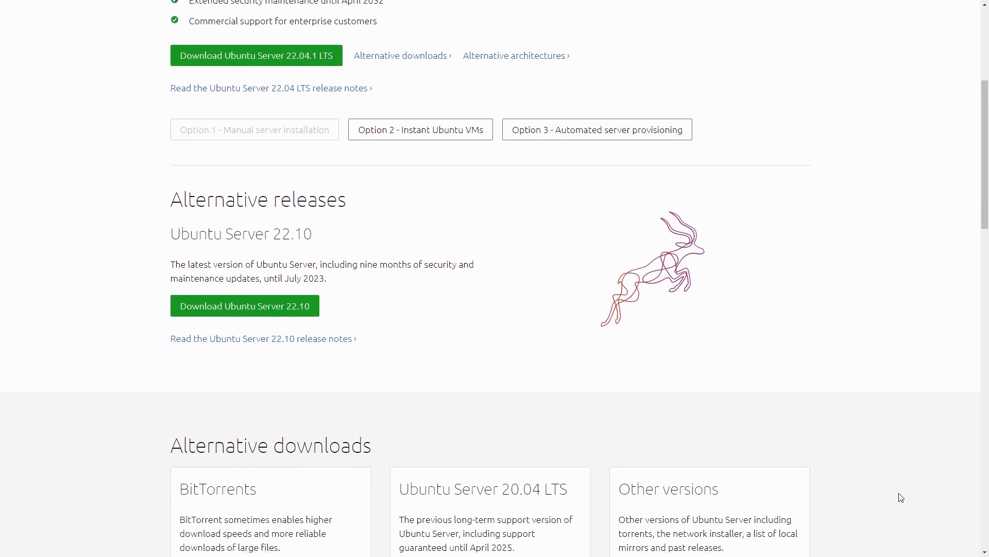
{"action": "scroll", "scroll_direction": "down", "scroll_amount": 3}
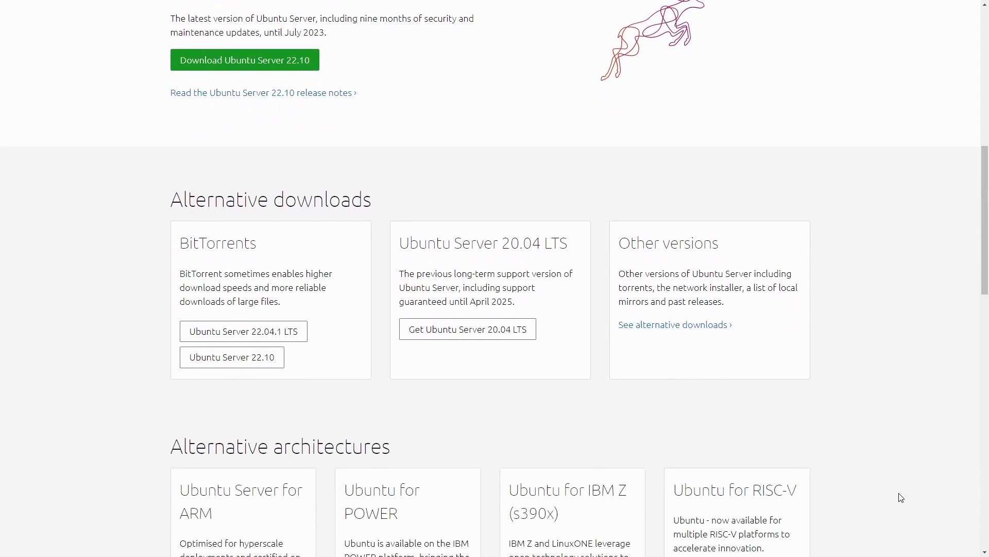
{"action": "scroll", "scroll_direction": "down", "scroll_amount": 3}
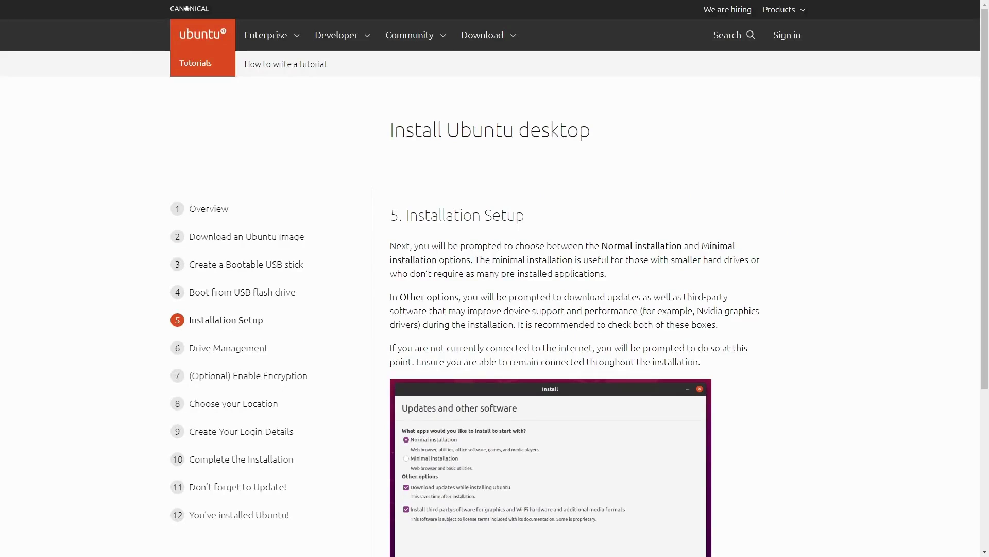
{"action": "scroll", "scroll_direction": "down", "scroll_amount": 3}
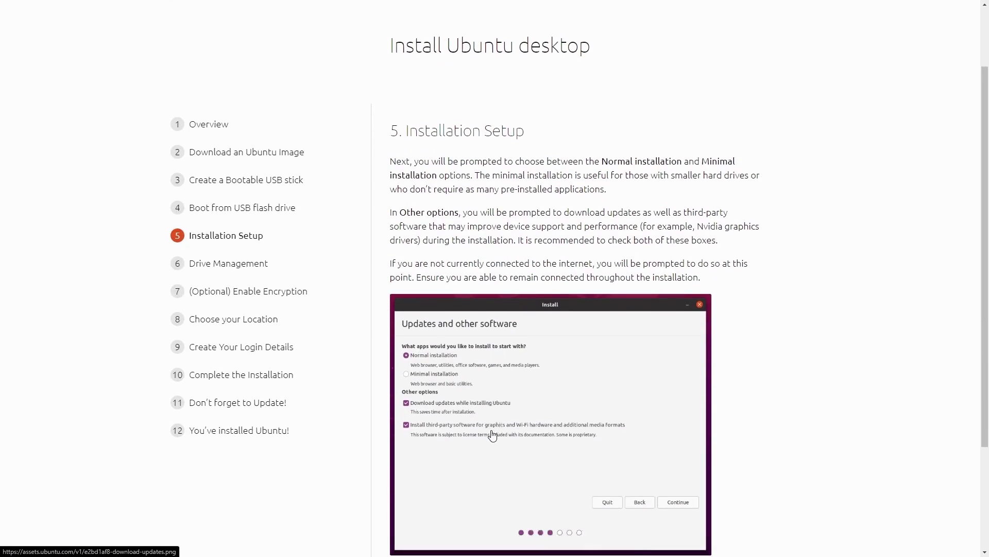
{"action": "scroll", "scroll_direction": "down", "scroll_amount": 3}
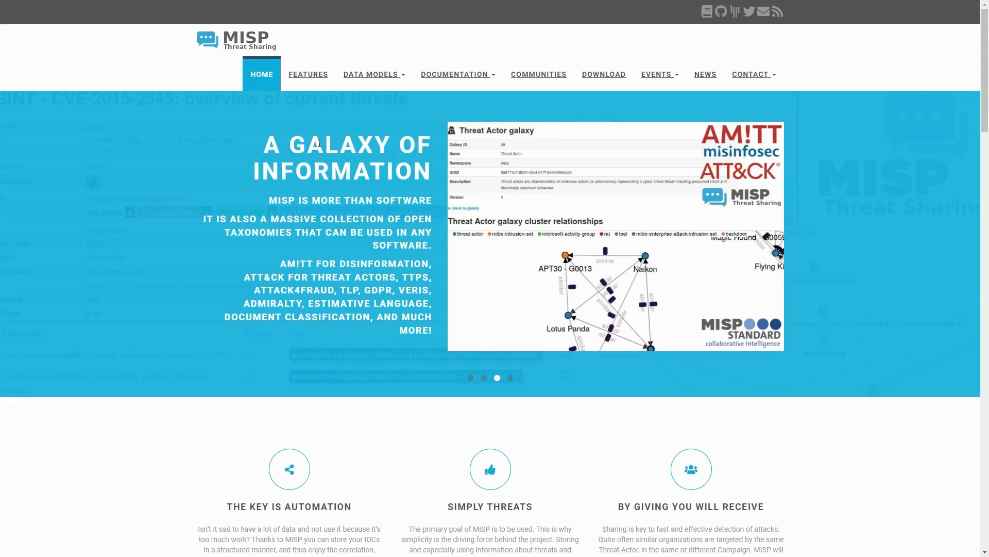
- Scroll the MISP Threat Sharing homepage, then the Docker homepage
{"action": "scroll", "scroll_direction": "down", "scroll_amount": 3}
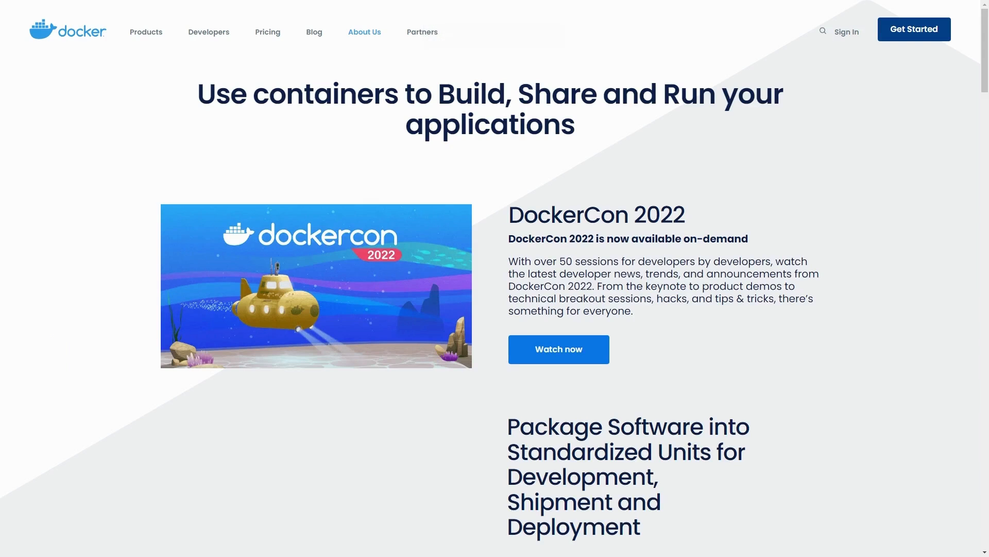
{"action": "mouse_move", "coordinate": [905, 548]}
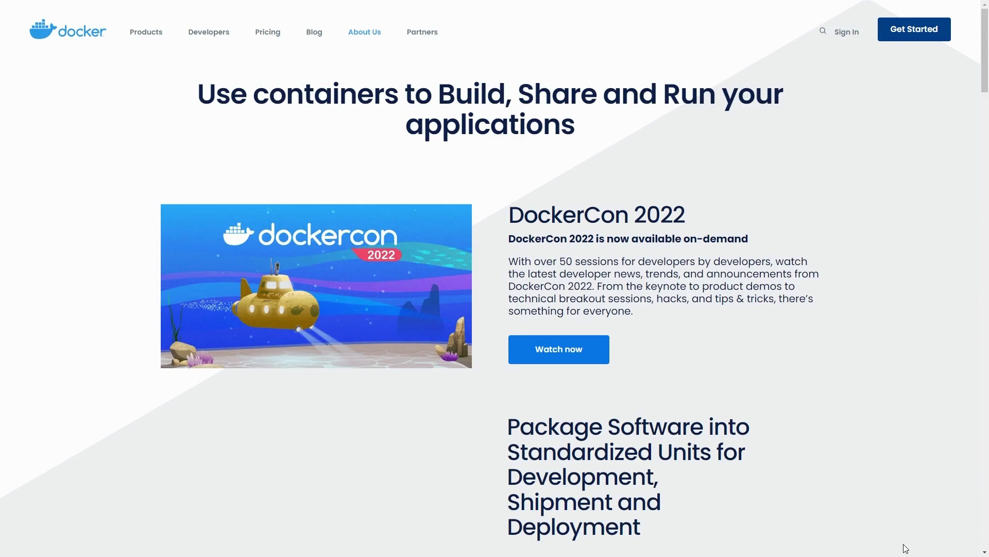
{"action": "scroll", "scroll_direction": "down", "scroll_amount": 3}
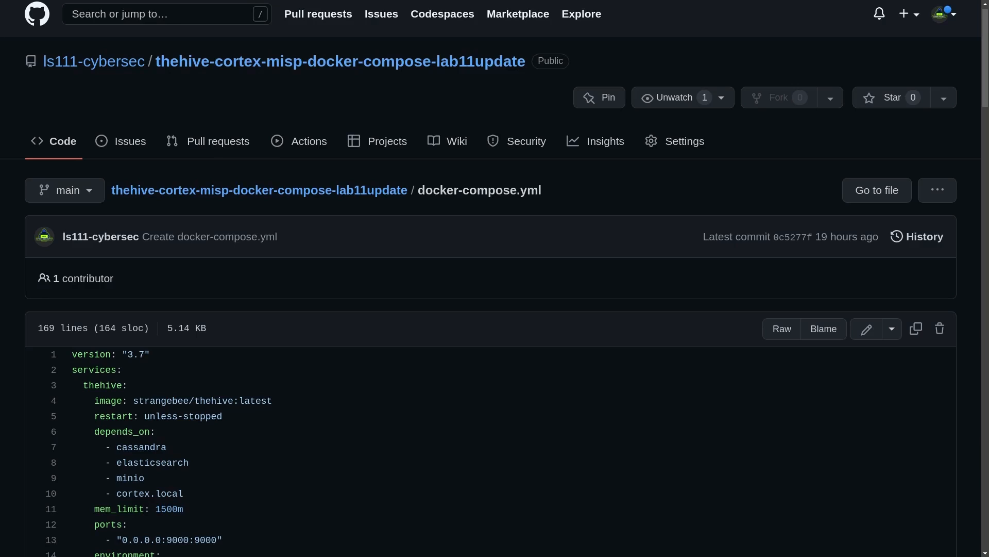
{"action": "scroll", "scroll_direction": "down", "scroll_amount": 3}
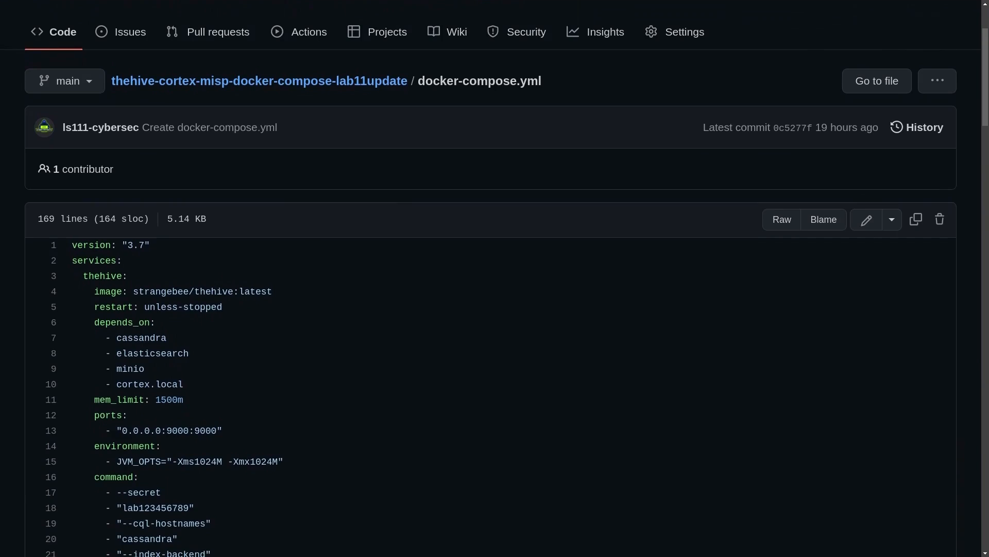
{"action": "scroll", "scroll_direction": "down", "scroll_amount": 3}
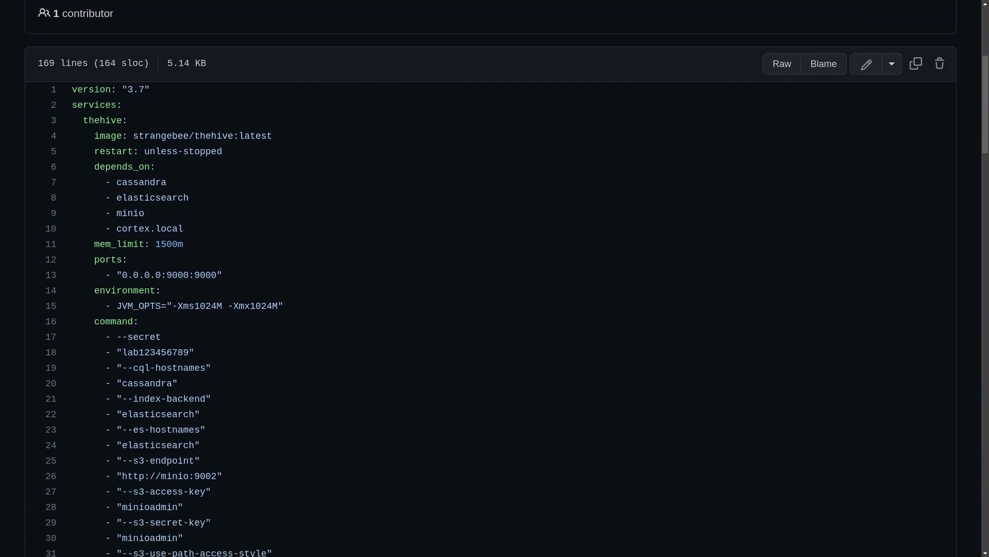
{"action": "scroll", "scroll_direction": "down", "scroll_amount": 3}
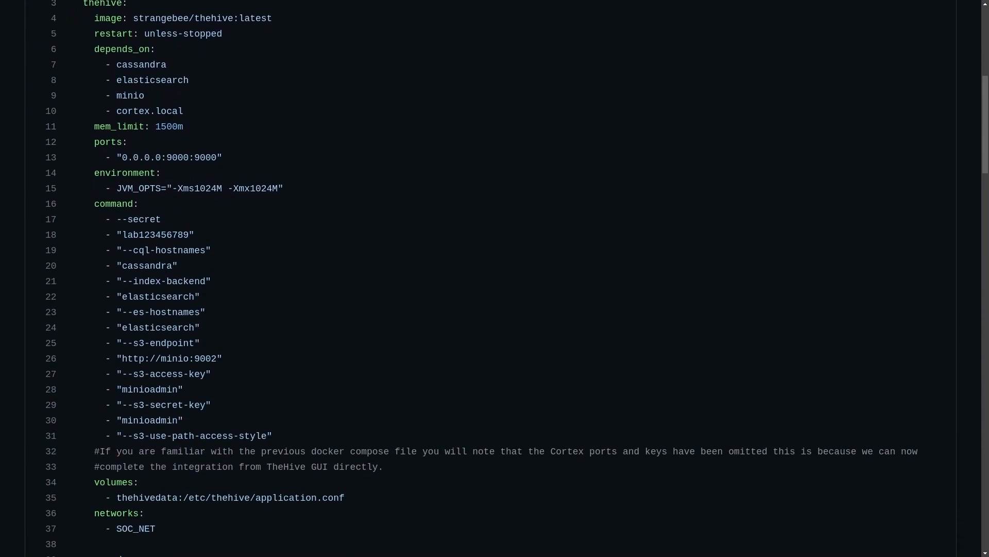
{"action": "double_click", "coordinate": [154, 421]}
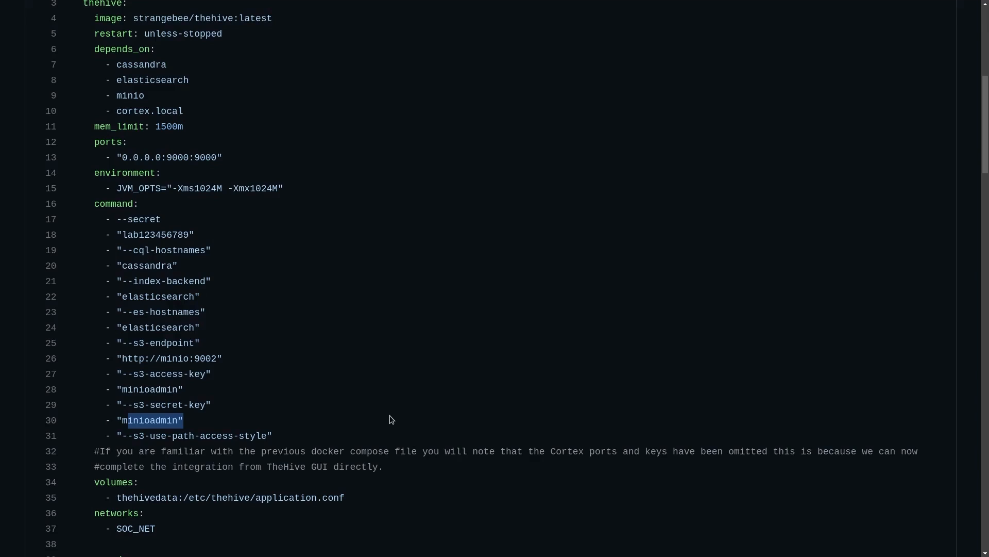
{"action": "scroll", "scroll_direction": "down", "scroll_amount": 3}
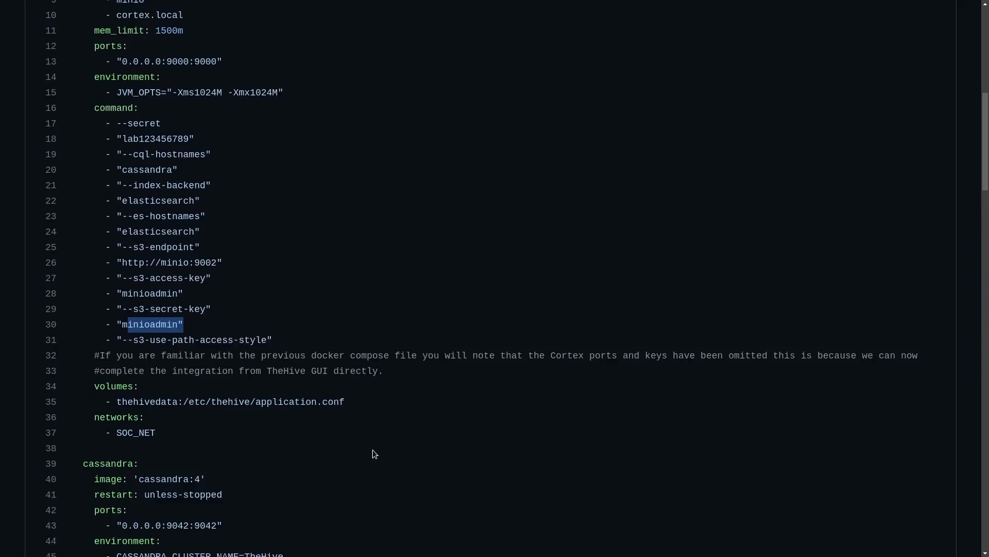
{"action": "scroll", "scroll_direction": "down", "scroll_amount": 3}
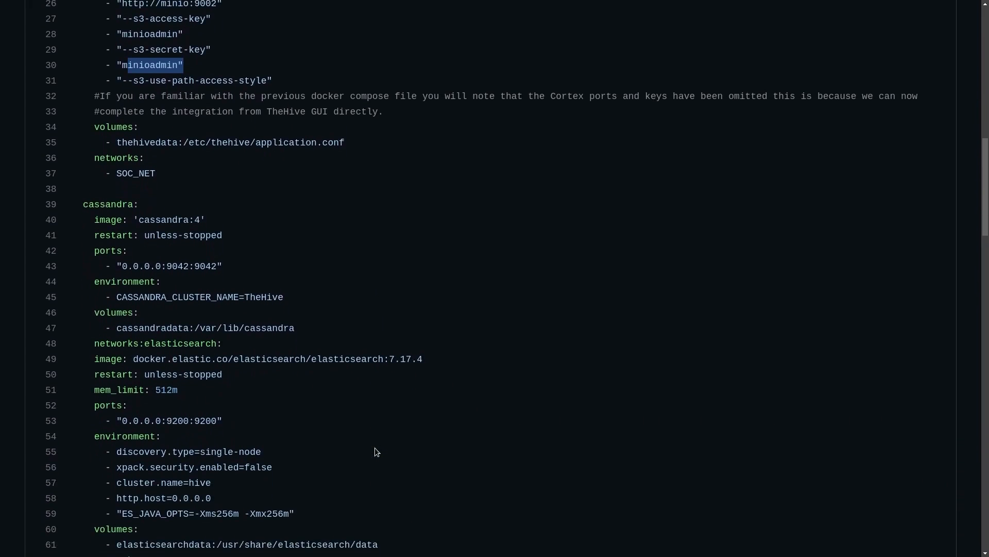
{"action": "scroll", "scroll_direction": "down", "scroll_amount": 3}
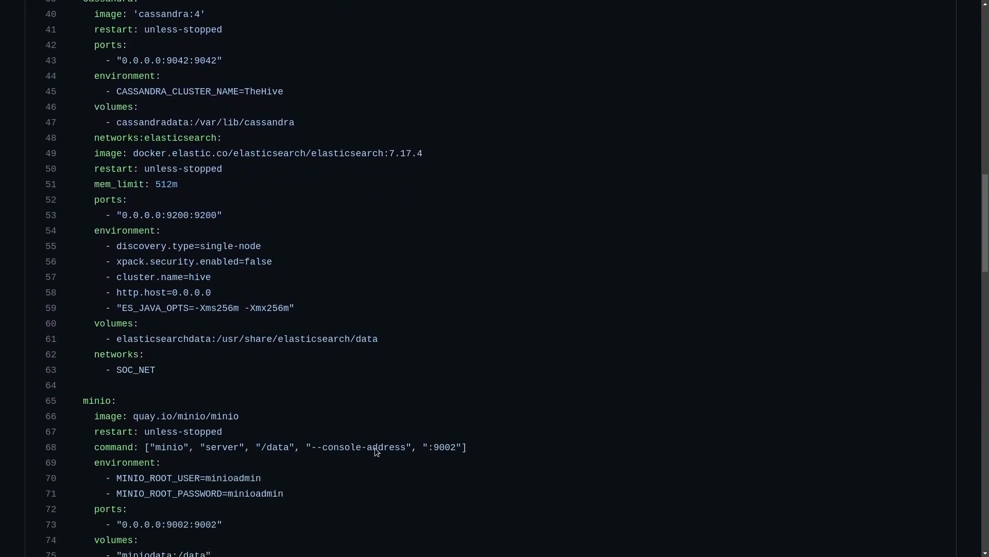
{"action": "scroll", "scroll_direction": "down", "scroll_amount": 3}
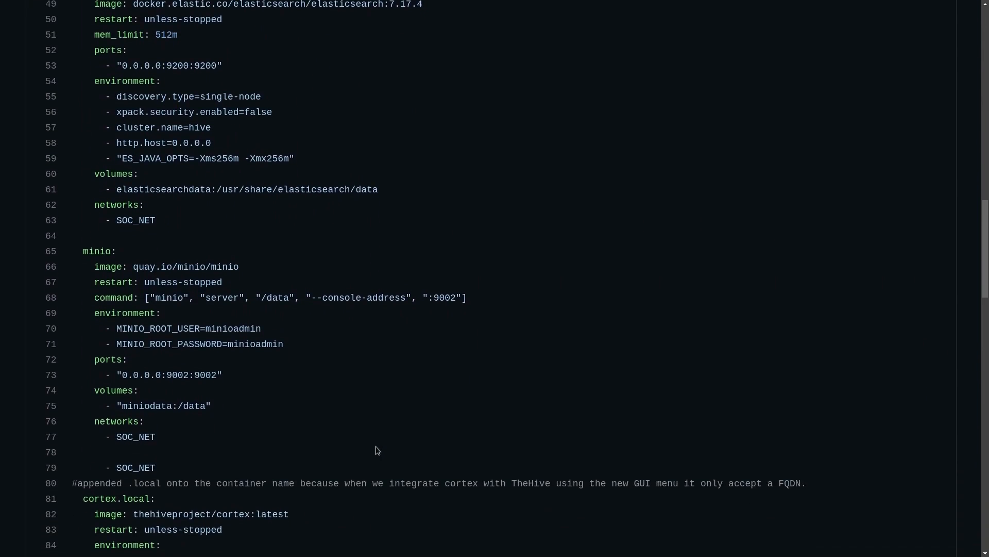
{"action": "scroll", "scroll_direction": "down", "scroll_amount": 3}
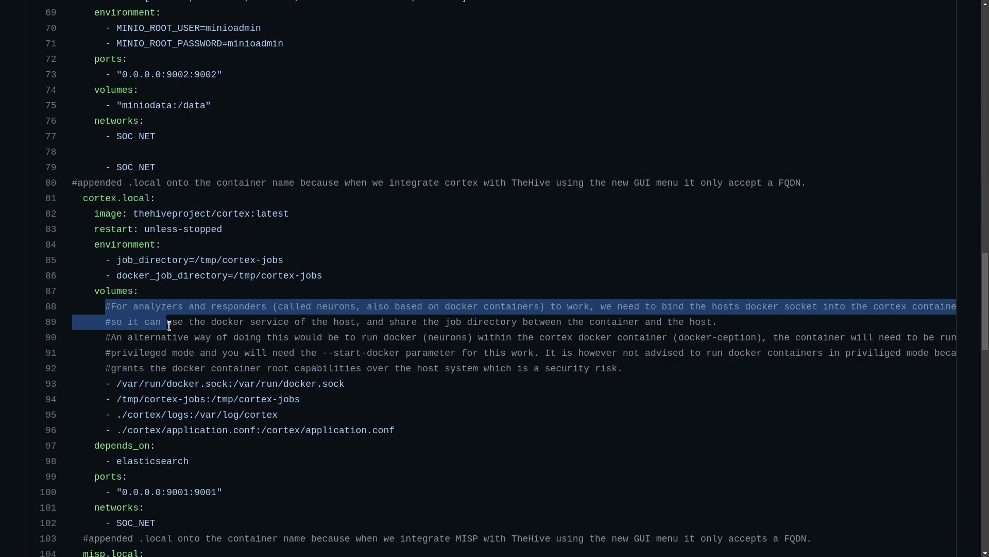
{"action": "left_click_drag", "start_coordinate": [169, 321], "coordinate": [180, 352]}
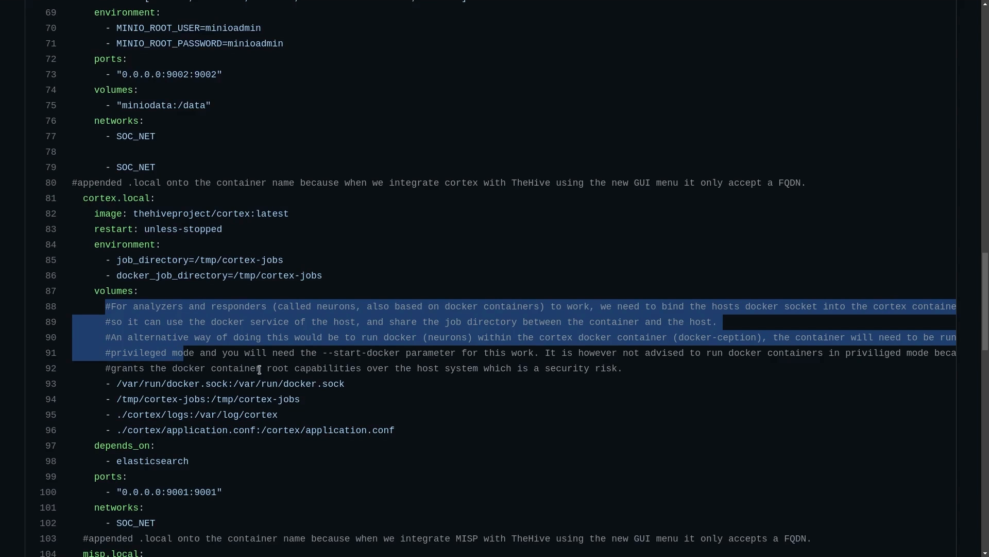
{"action": "scroll", "scroll_direction": "down", "scroll_amount": 3}
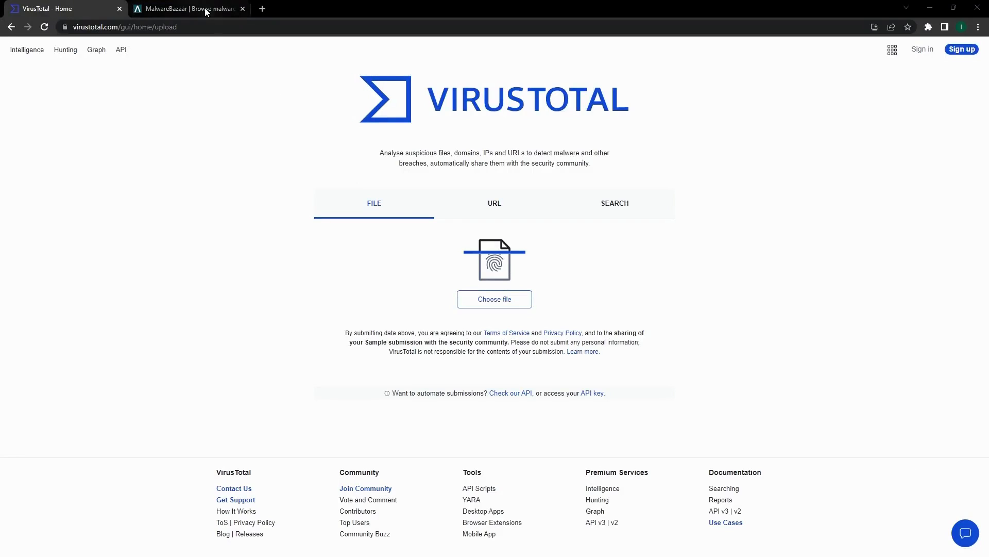
- Switch to the MalwareBazaar tab and scroll its recent sample submissions
{"action": "left_click", "coordinate": [189, 9]}
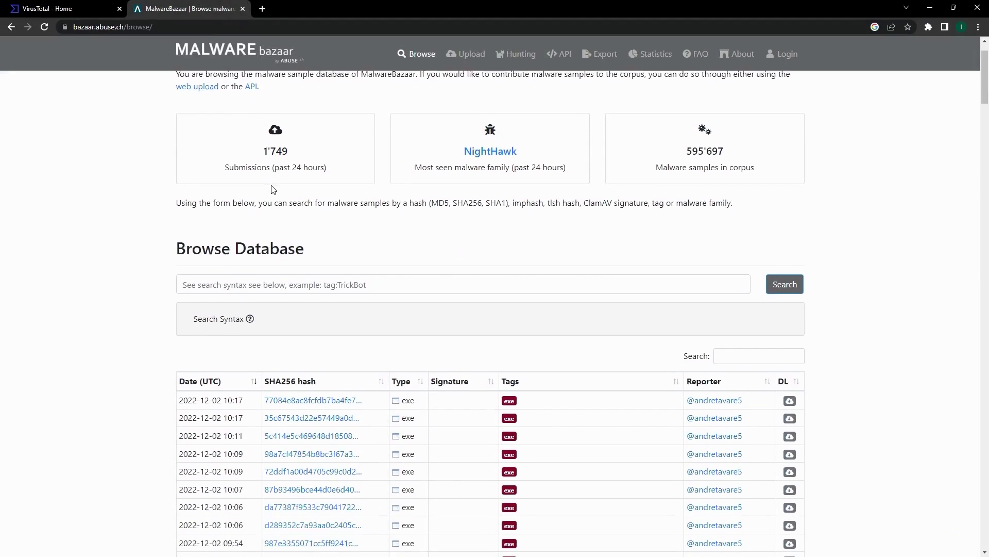
{"action": "scroll", "scroll_direction": "down", "scroll_amount": 3}
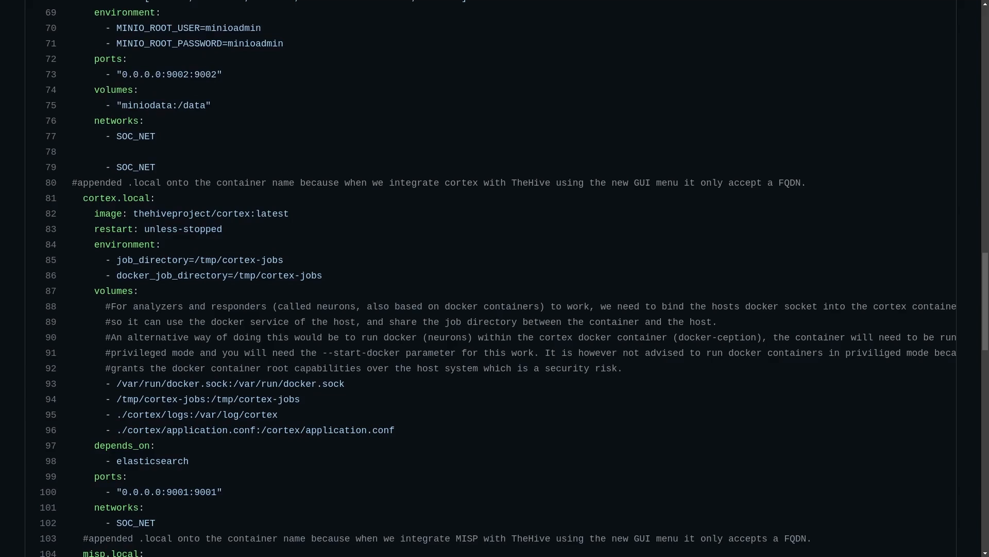
{"action": "double_click", "coordinate": [117, 197]}
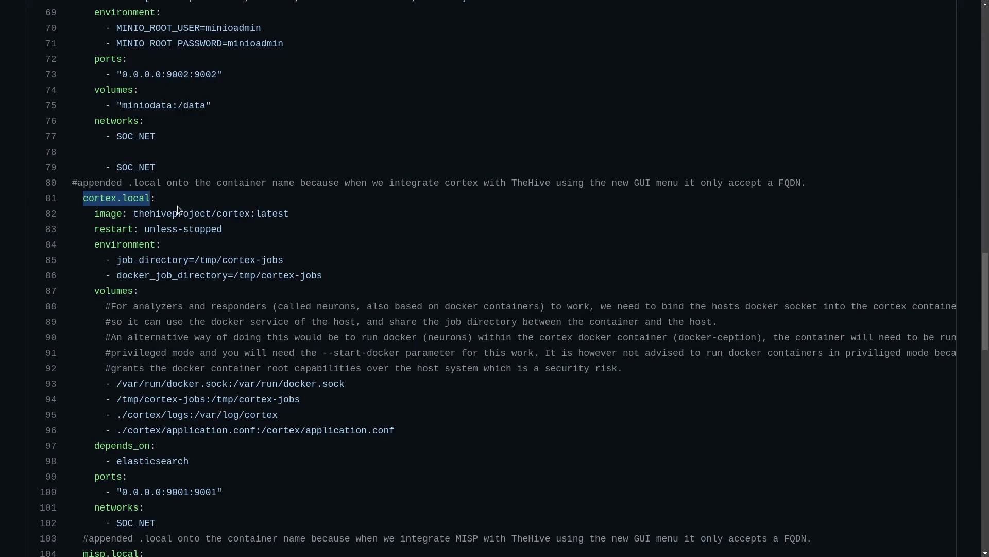
{"action": "mouse_move", "coordinate": [163, 208]}
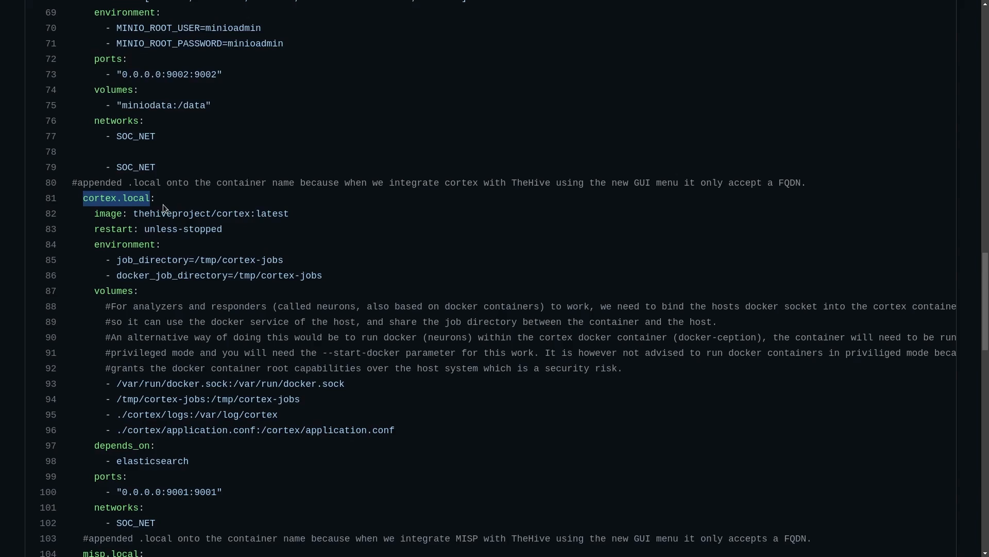
{"action": "mouse_move", "coordinate": [289, 321]}
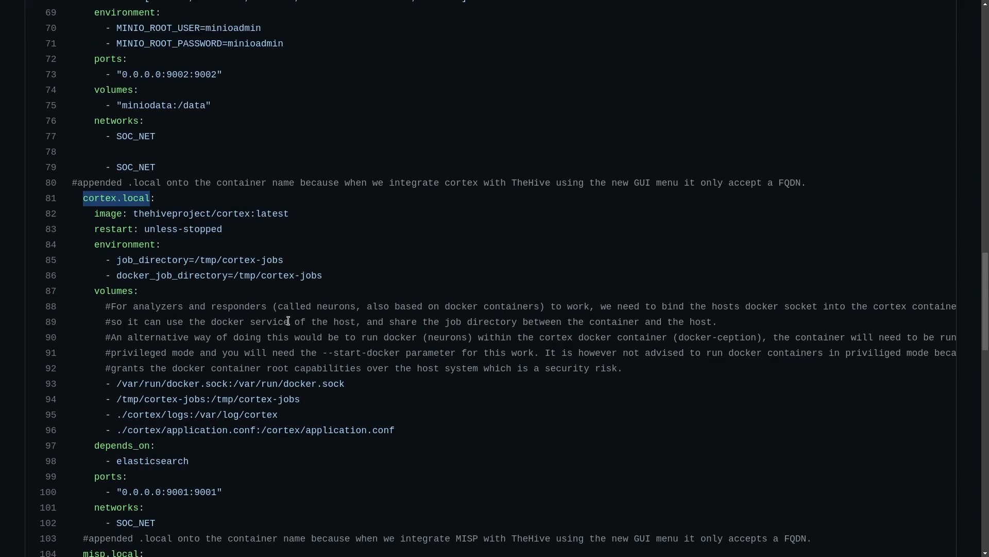
{"action": "mouse_move", "coordinate": [148, 448]}
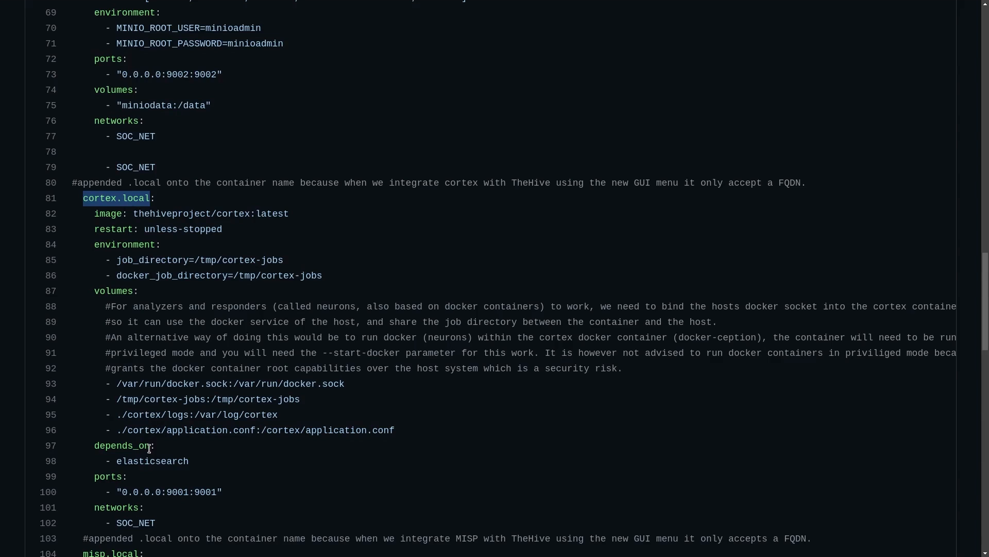
{"action": "scroll", "scroll_direction": "down", "scroll_amount": 3}
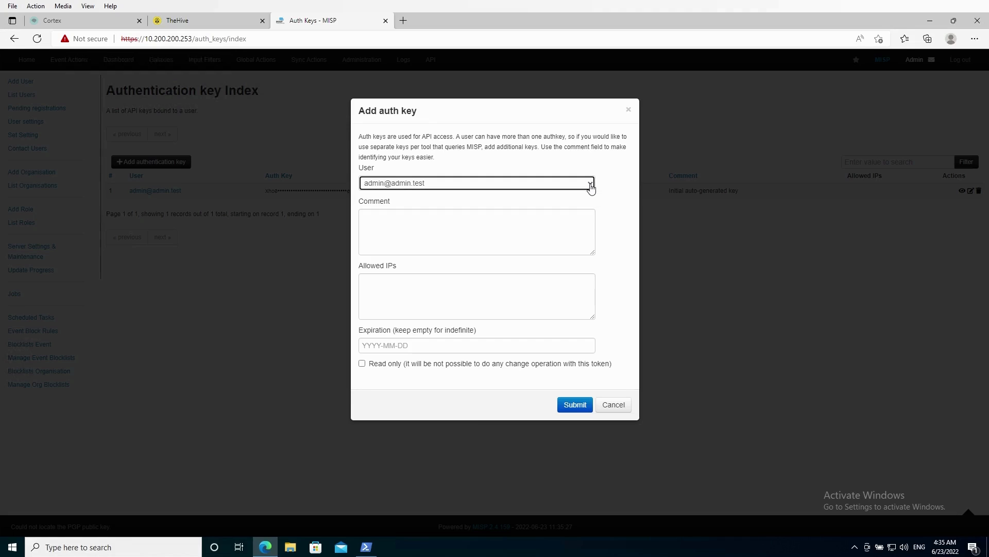
{"action": "mouse_move", "coordinate": [646, 425]}
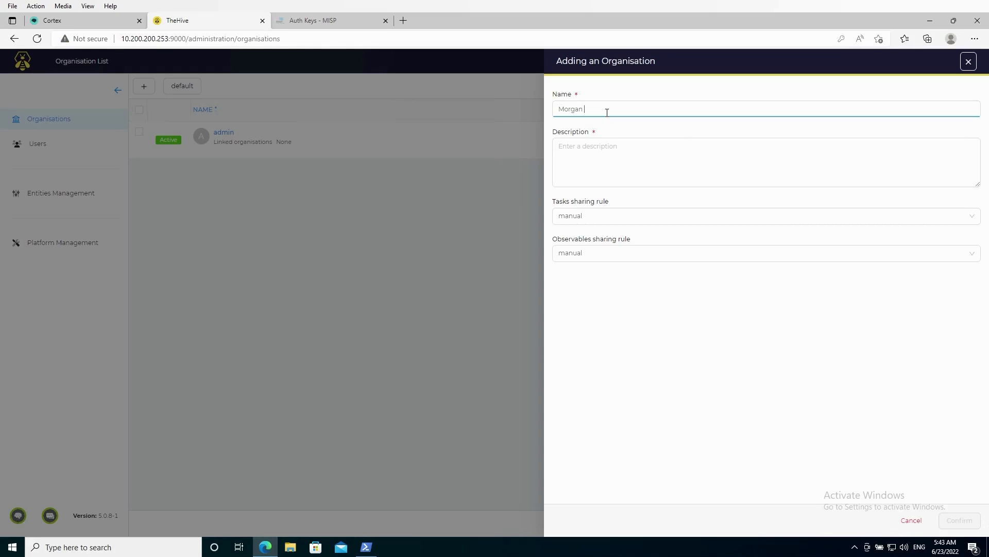
- Enter 'Maxwell' and reach the Platform Management License page showing MISP 1/1 and Cortex 1/1
{"action": "type", "text": "Maxwell"}
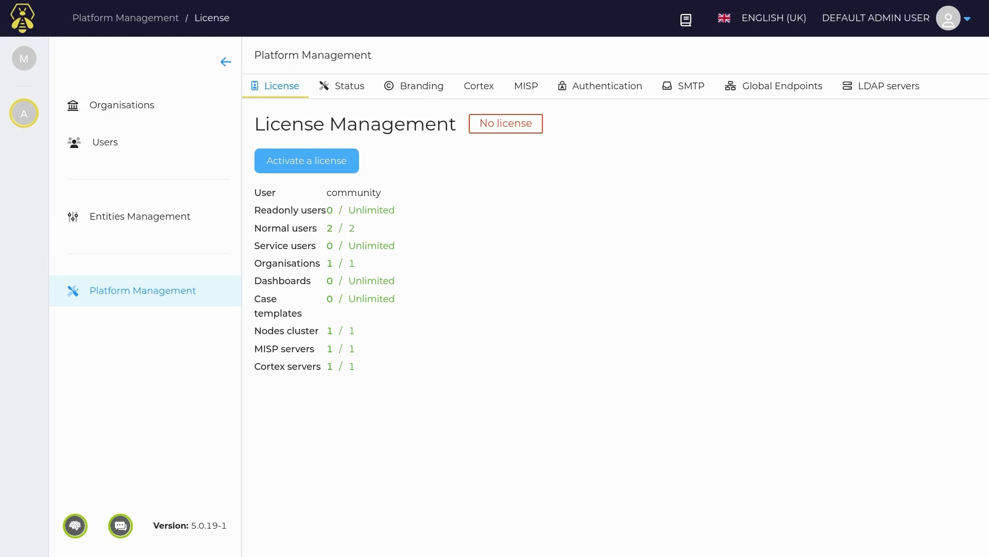
- Show Platform Management's Cortex settings, listing the single server named cortex
{"action": "left_click_drag", "start_coordinate": [254, 348], "coordinate": [357, 366]}
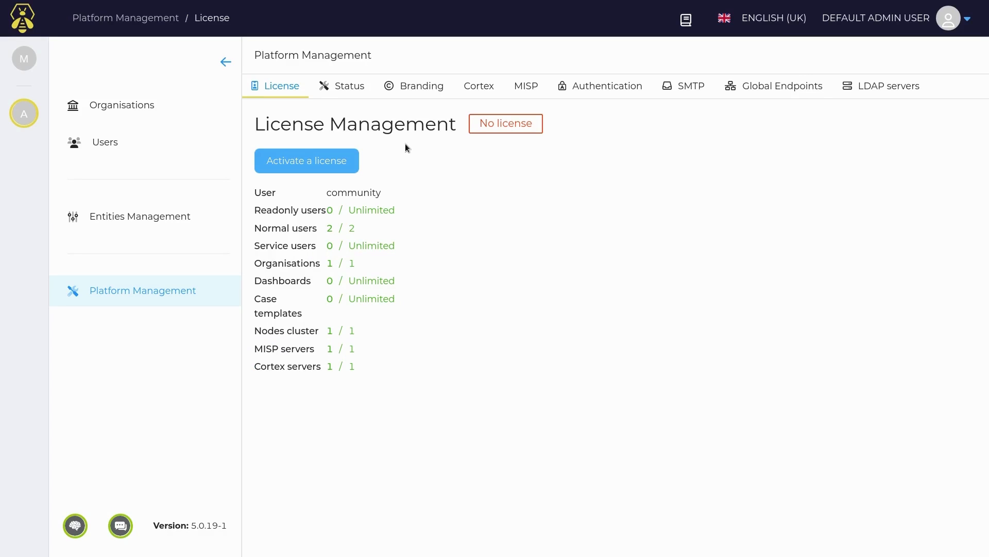
{"action": "mouse_move", "coordinate": [478, 87]}
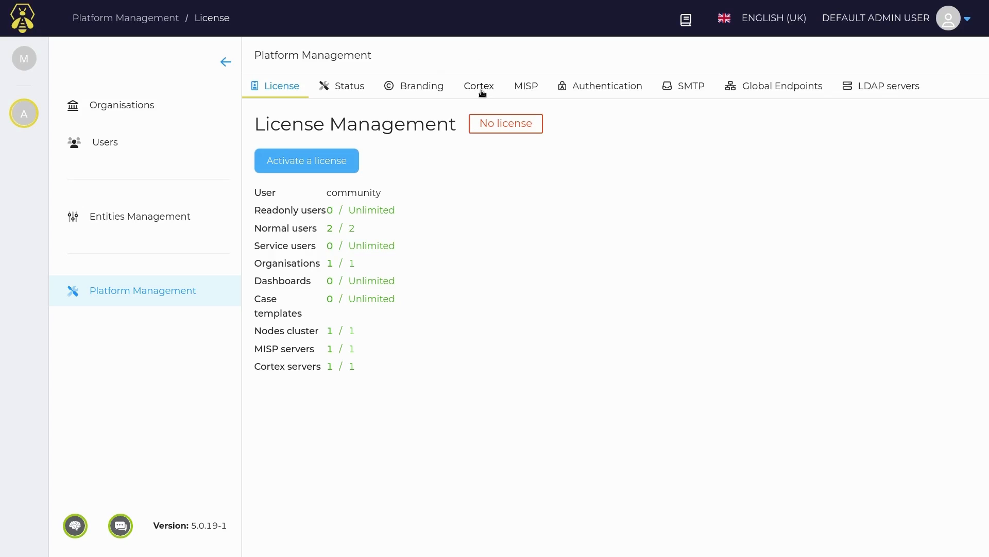
{"action": "left_click", "coordinate": [478, 86]}
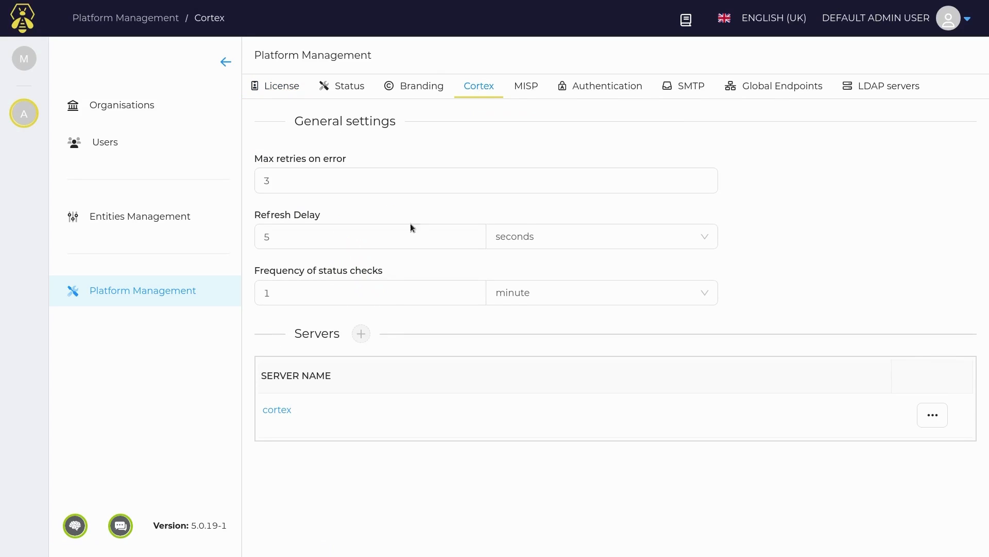
{"action": "mouse_move", "coordinate": [306, 397]}
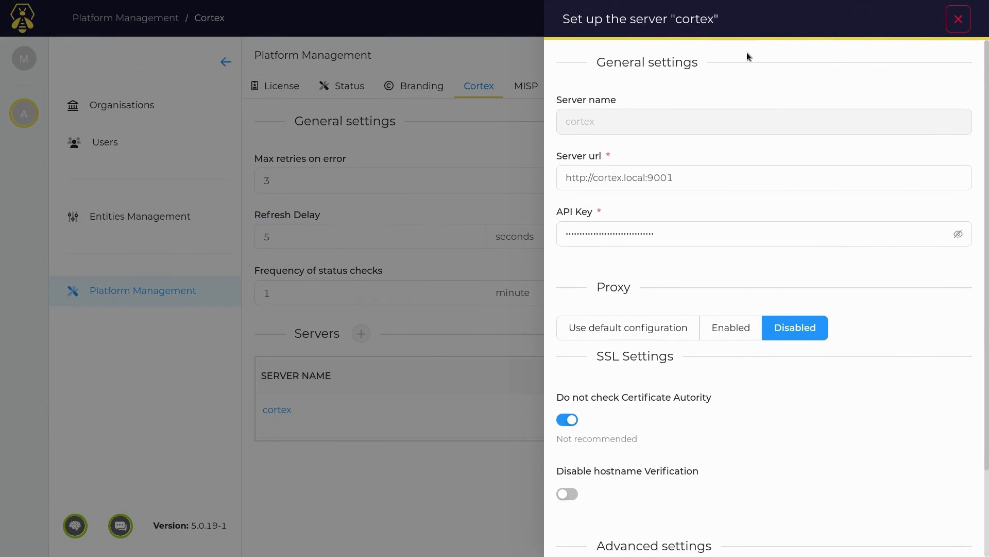
{"action": "mouse_move", "coordinate": [626, 90]}
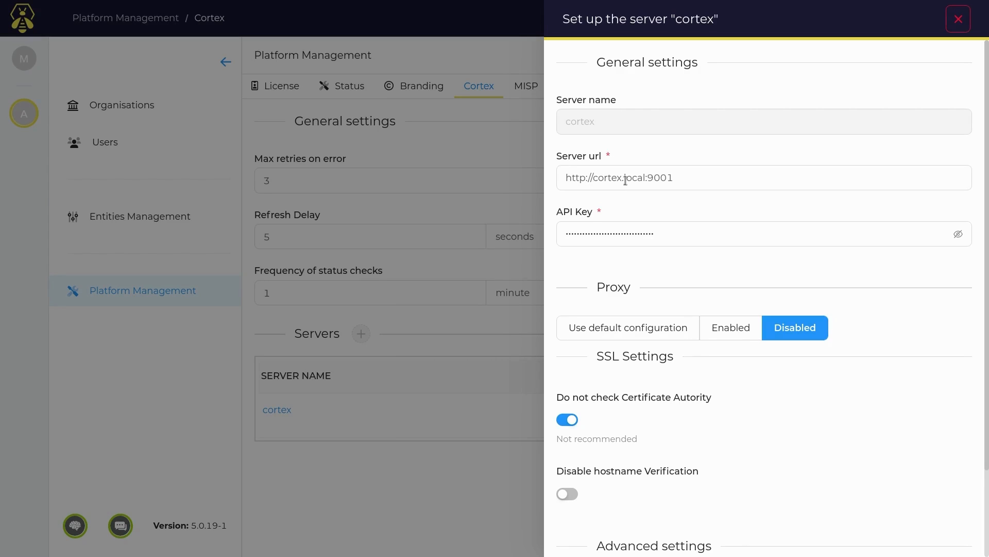
{"action": "double_click", "coordinate": [658, 178]}
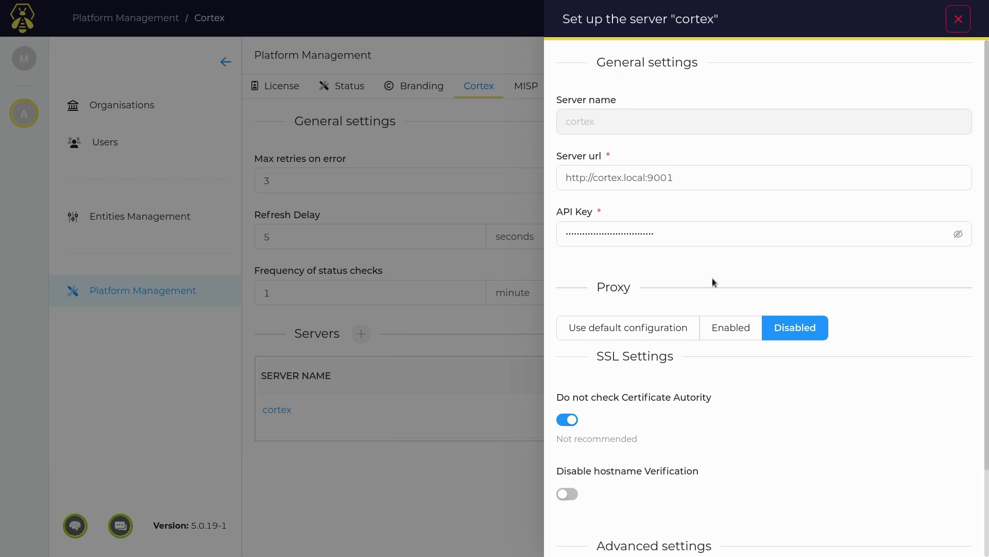
{"action": "mouse_move", "coordinate": [871, 228]}
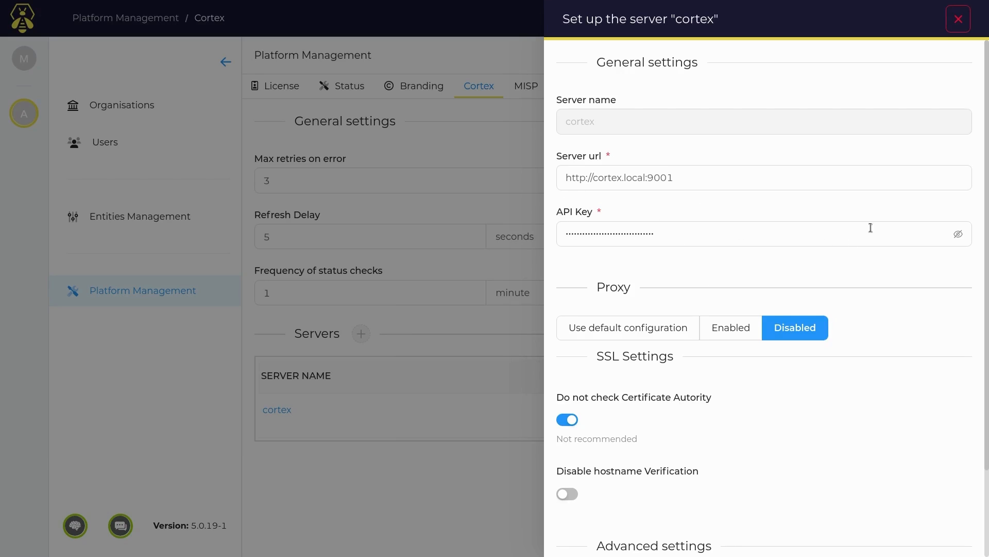
{"action": "mouse_move", "coordinate": [685, 226]}
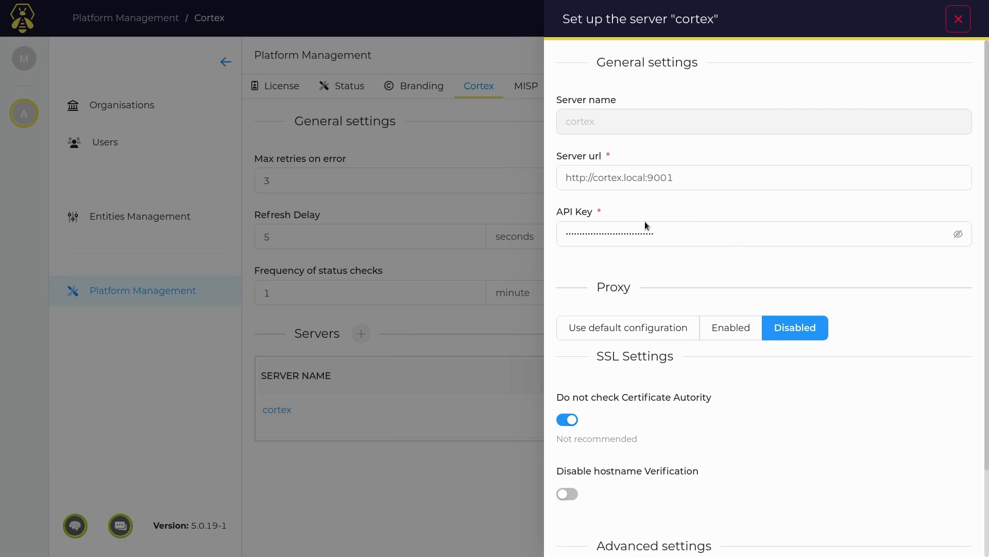
{"action": "scroll", "scroll_direction": "down", "scroll_amount": 3}
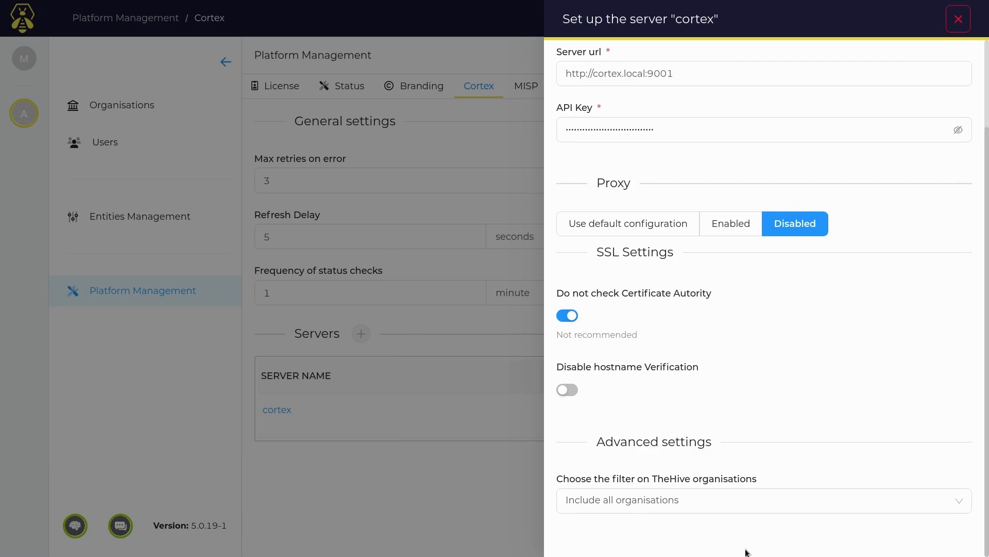
{"action": "mouse_move", "coordinate": [928, 547]}
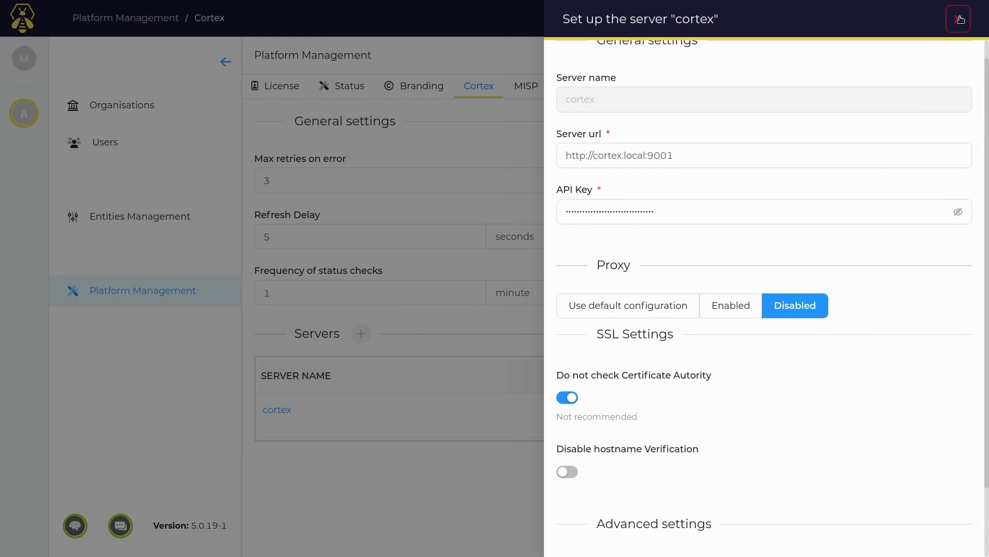
{"action": "left_click", "coordinate": [959, 19]}
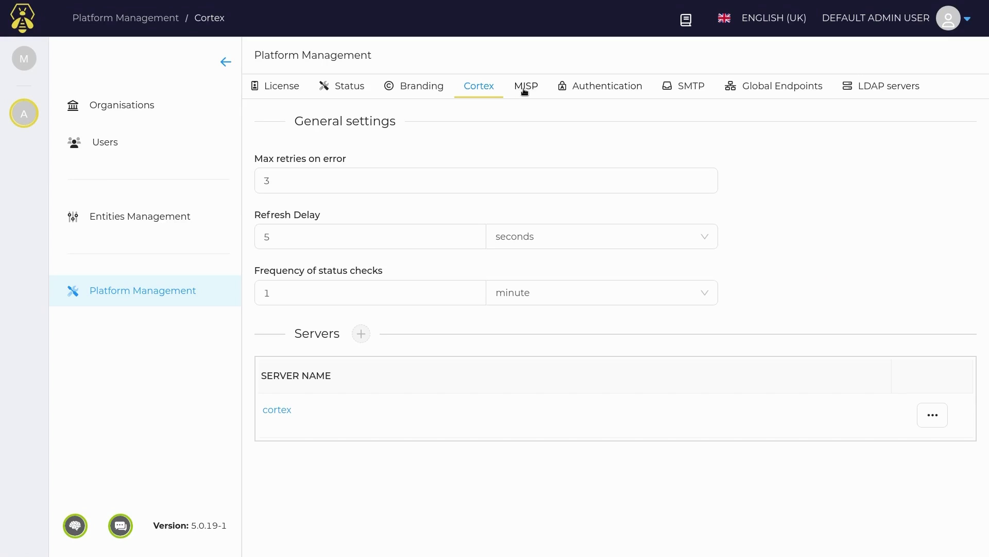
{"action": "left_click", "coordinate": [526, 85]}
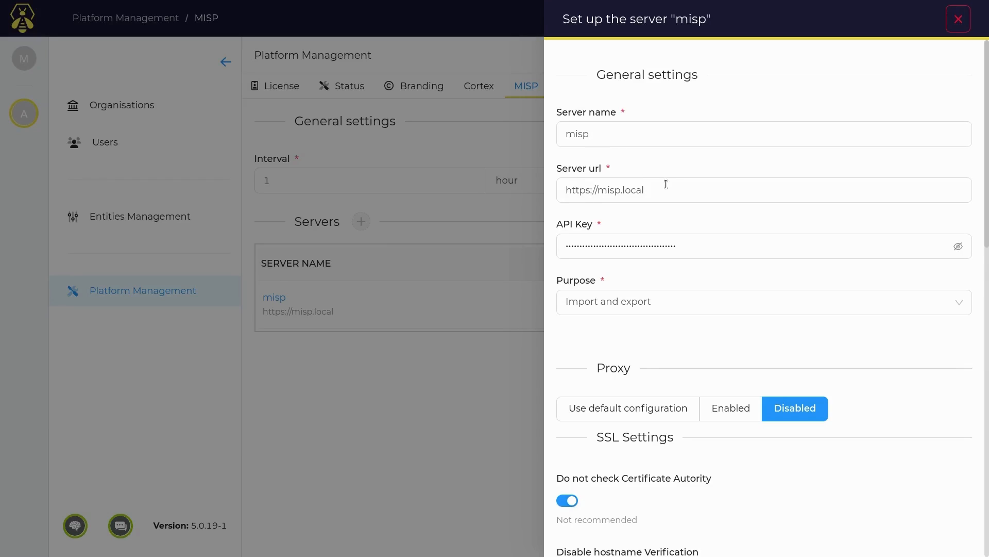
{"action": "mouse_move", "coordinate": [593, 225]}
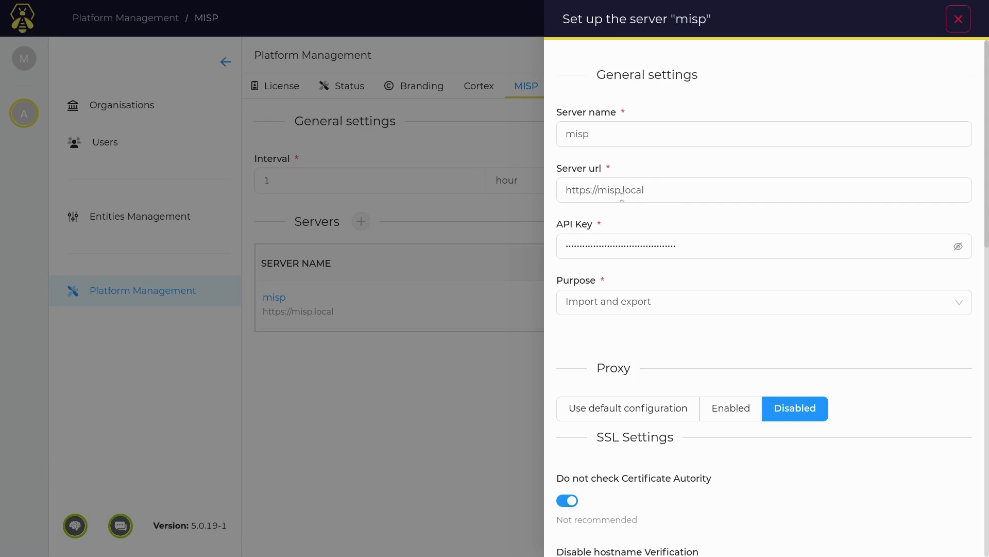
{"action": "mouse_move", "coordinate": [665, 192]}
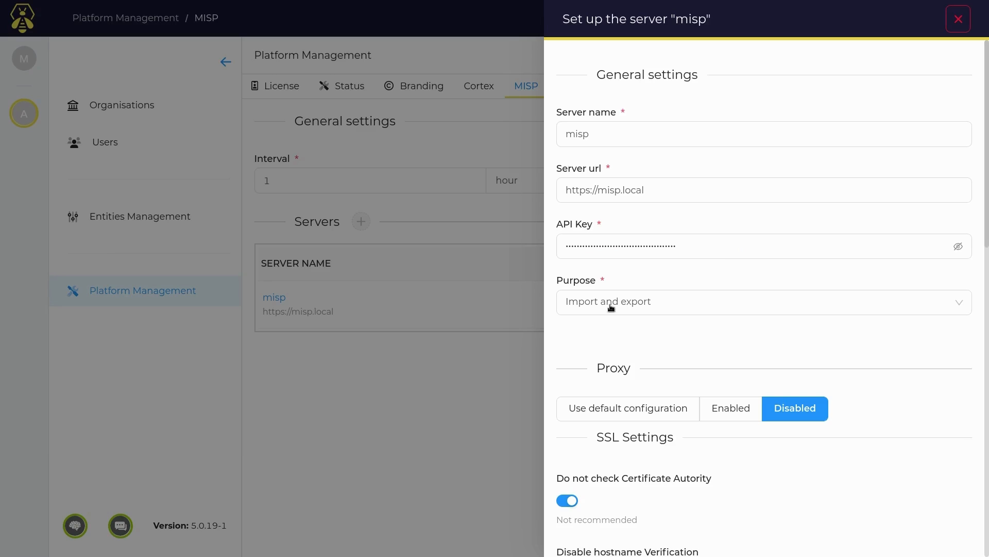
{"action": "mouse_move", "coordinate": [772, 323]}
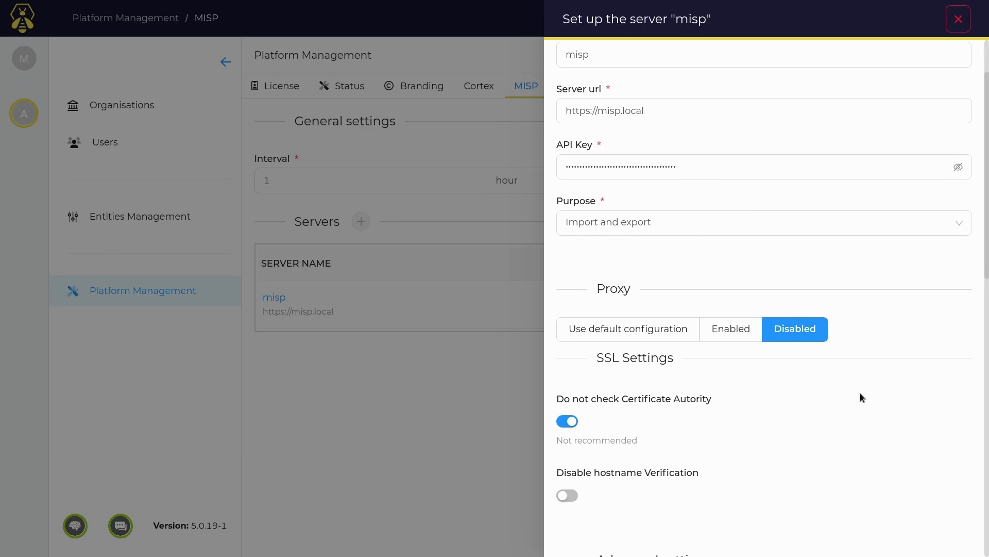
{"action": "scroll", "scroll_direction": "down", "scroll_amount": 3}
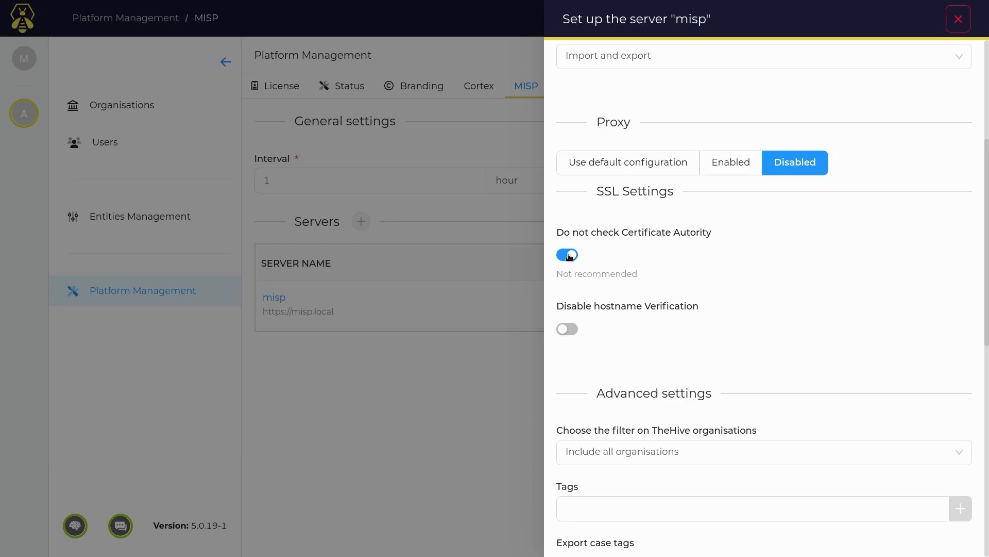
{"action": "mouse_move", "coordinate": [689, 255]}
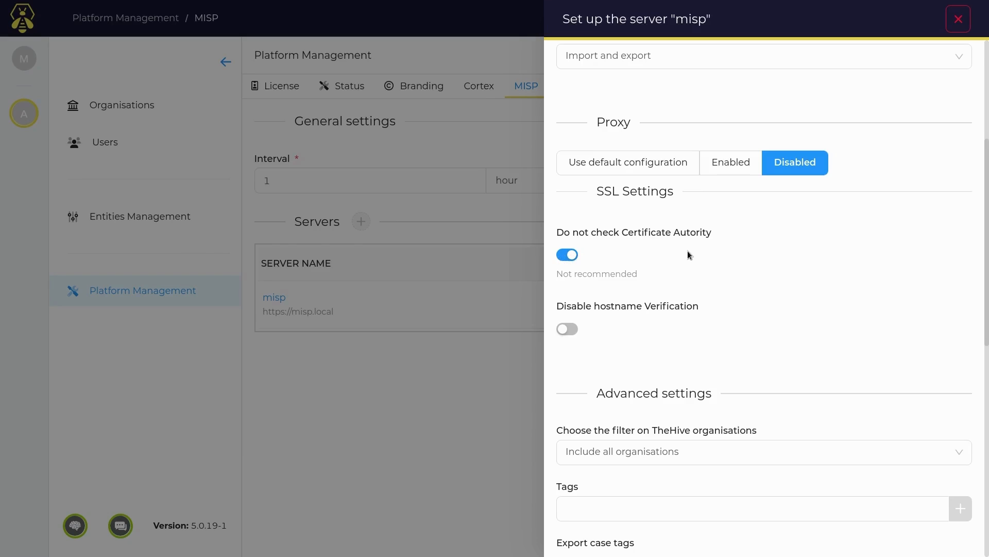
{"action": "scroll", "scroll_direction": "down", "scroll_amount": 3}
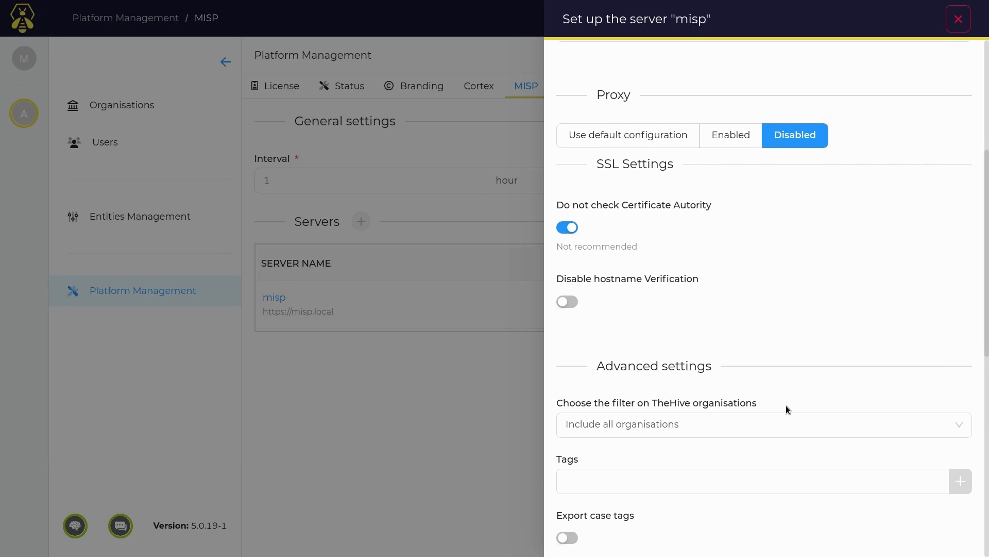
{"action": "scroll", "scroll_direction": "down", "scroll_amount": 3}
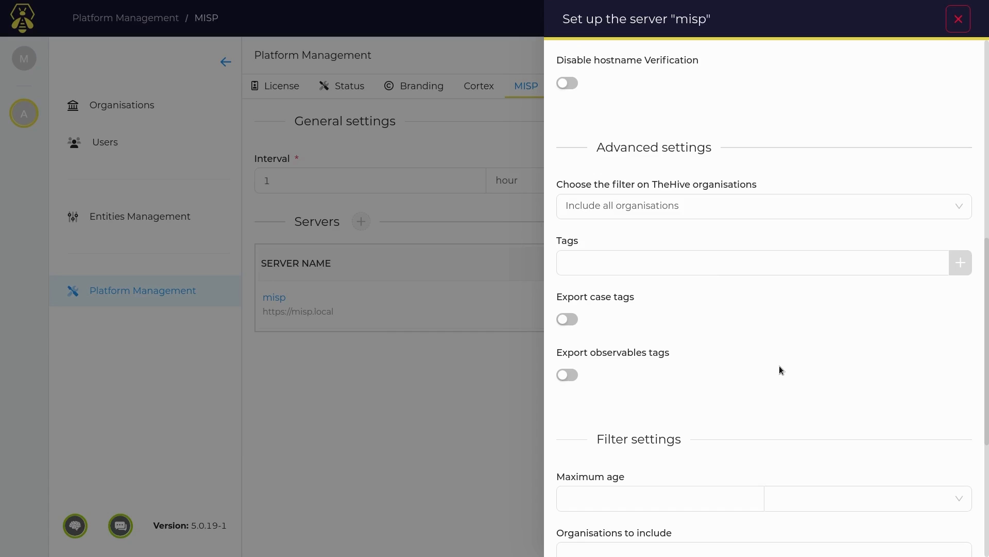
{"action": "mouse_move", "coordinate": [754, 376]}
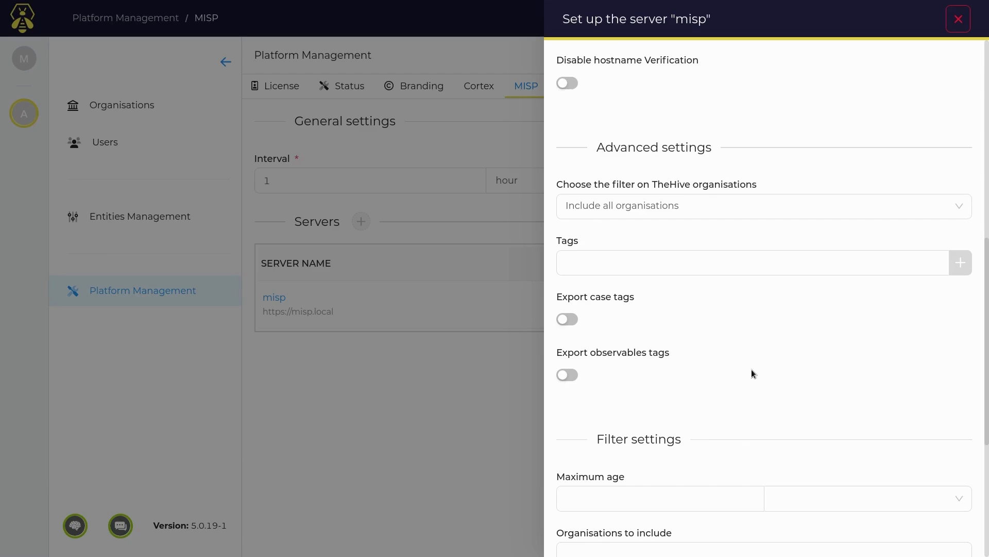
{"action": "scroll", "scroll_direction": "down", "scroll_amount": 3}
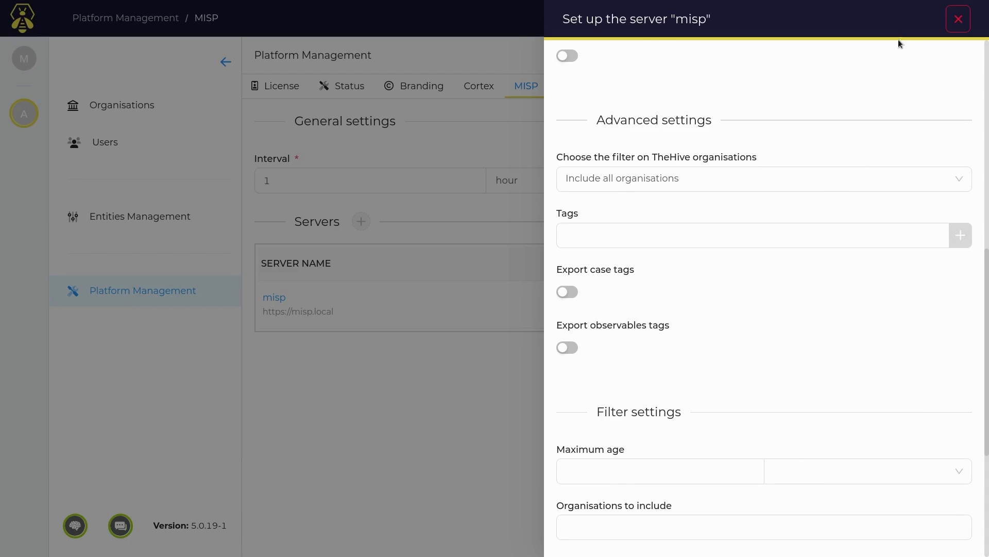
{"action": "left_click", "coordinate": [958, 19]}
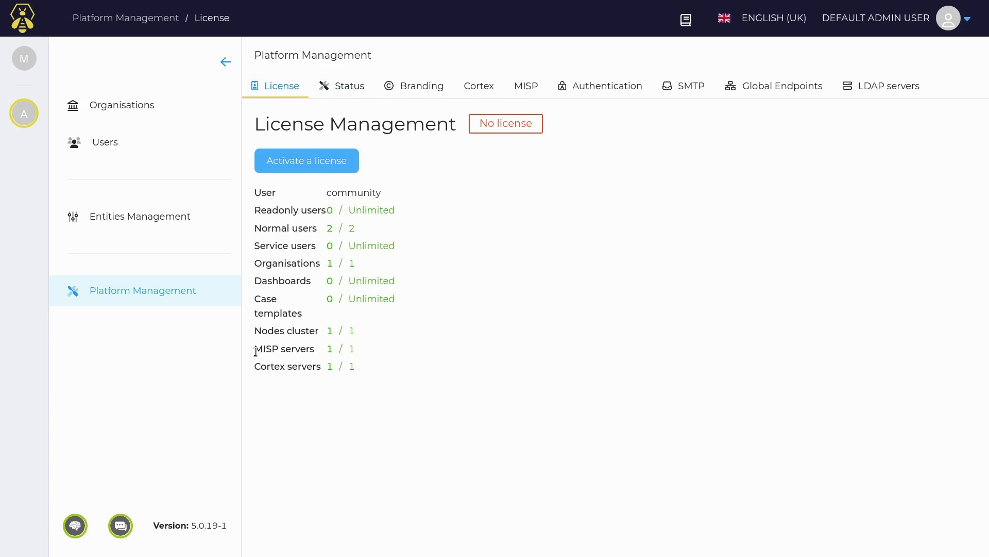
{"action": "mouse_move", "coordinate": [255, 372]}
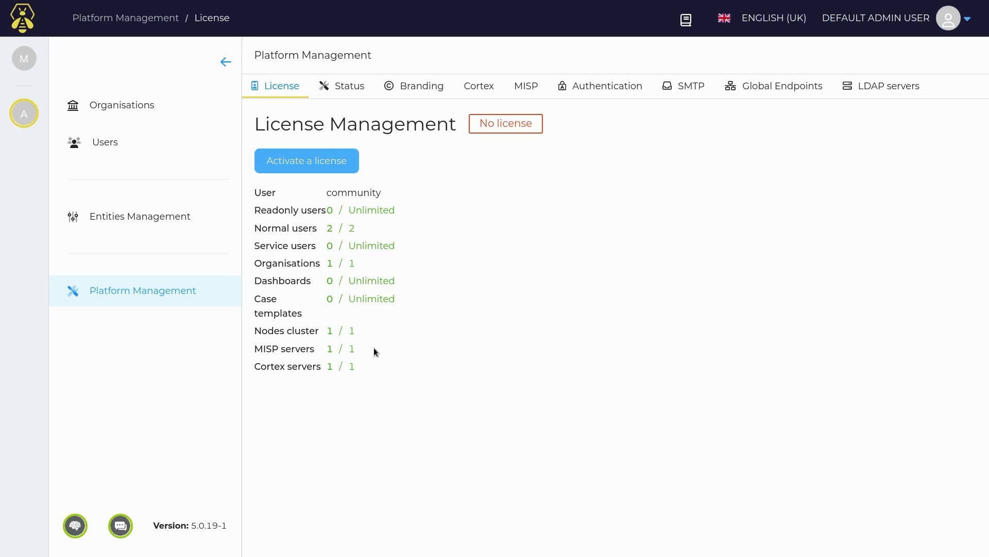
{"action": "mouse_move", "coordinate": [60, 452]}
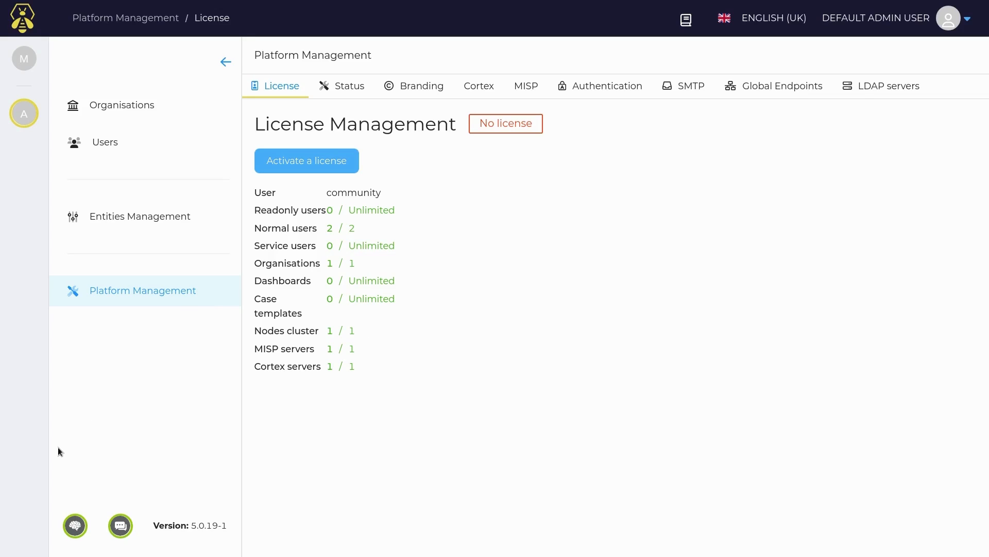
{"action": "mouse_move", "coordinate": [74, 525]}
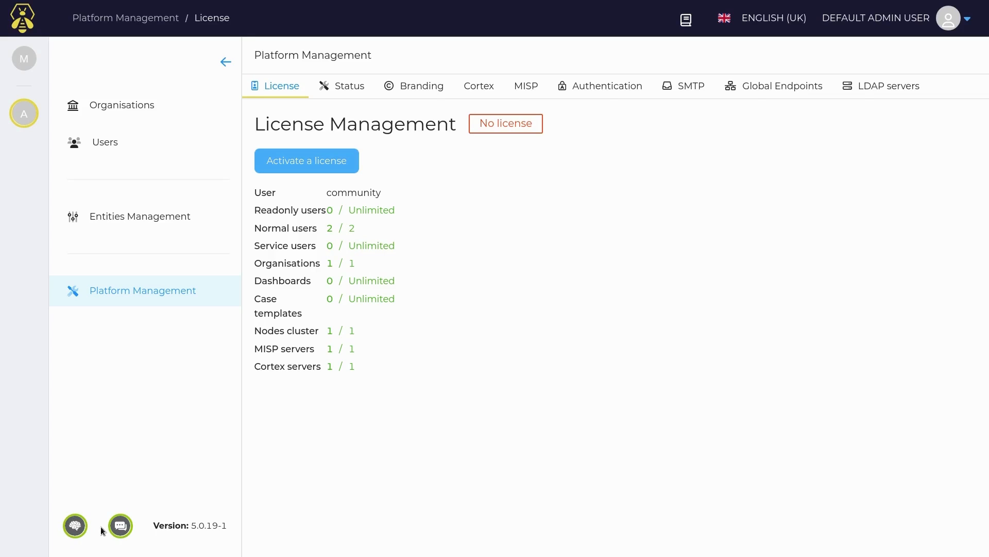
{"action": "mouse_move", "coordinate": [126, 524]}
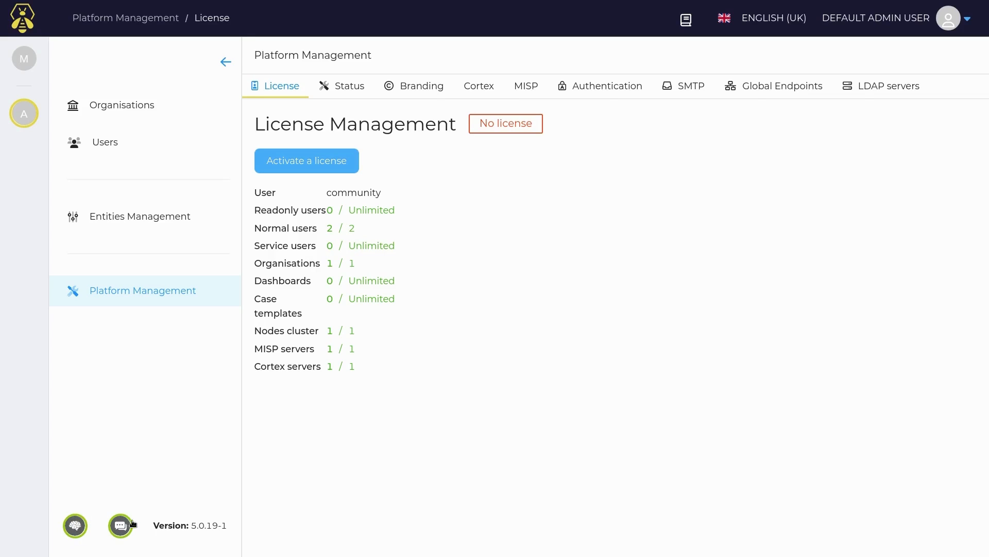
{"action": "mouse_move", "coordinate": [129, 509]}
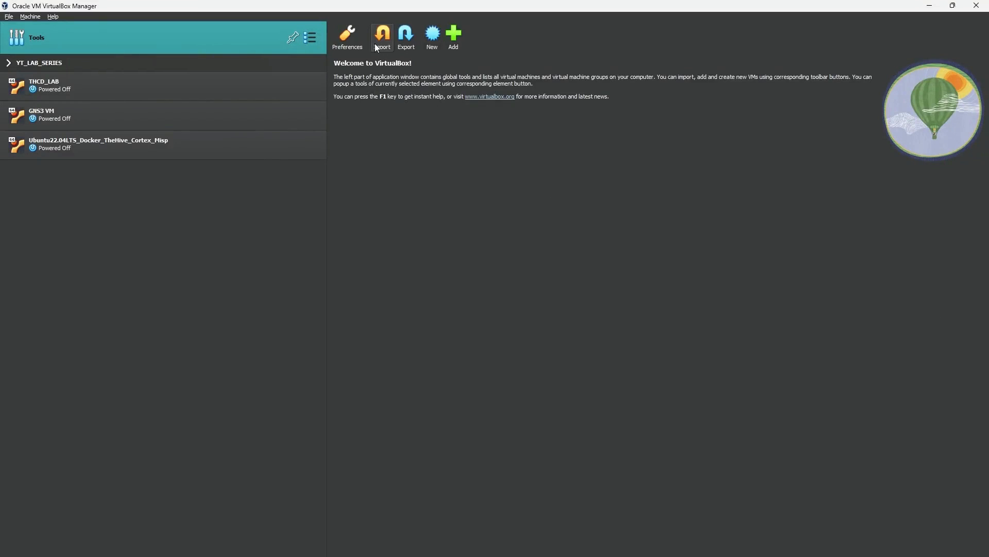
- Open Import Virtual Appliance from the VirtualBox Manager toolbar, sourcing from Local File System
{"action": "left_click", "coordinate": [382, 36]}
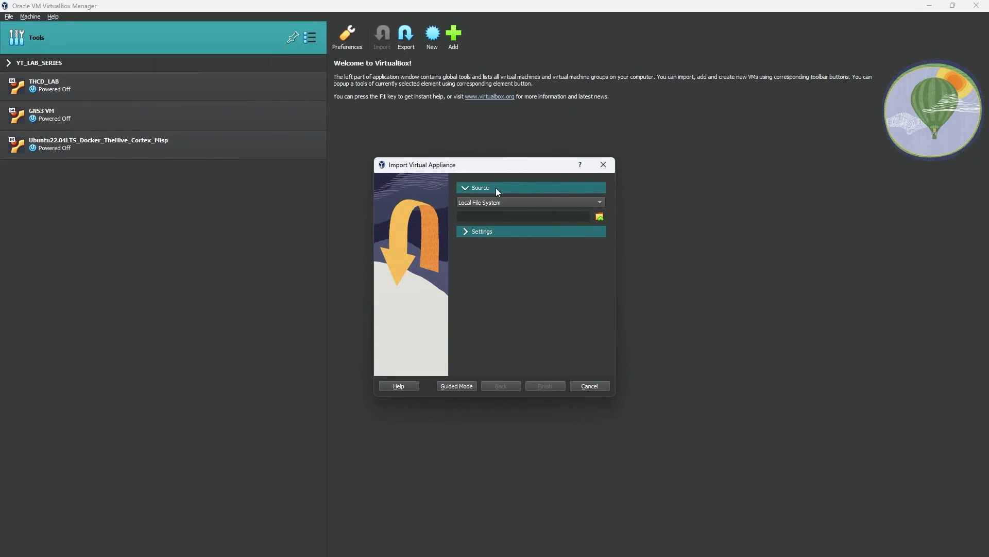